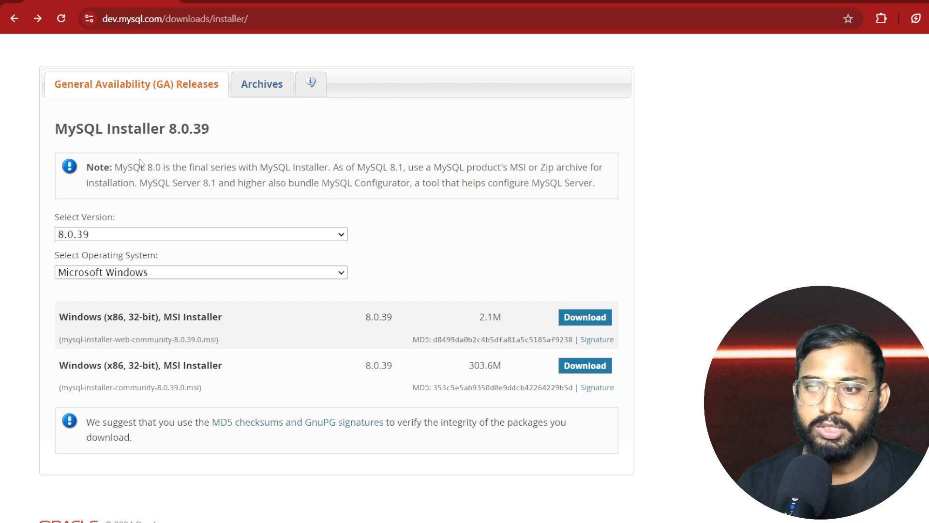
{"action": "mouse_move", "coordinate": [598, 332]}
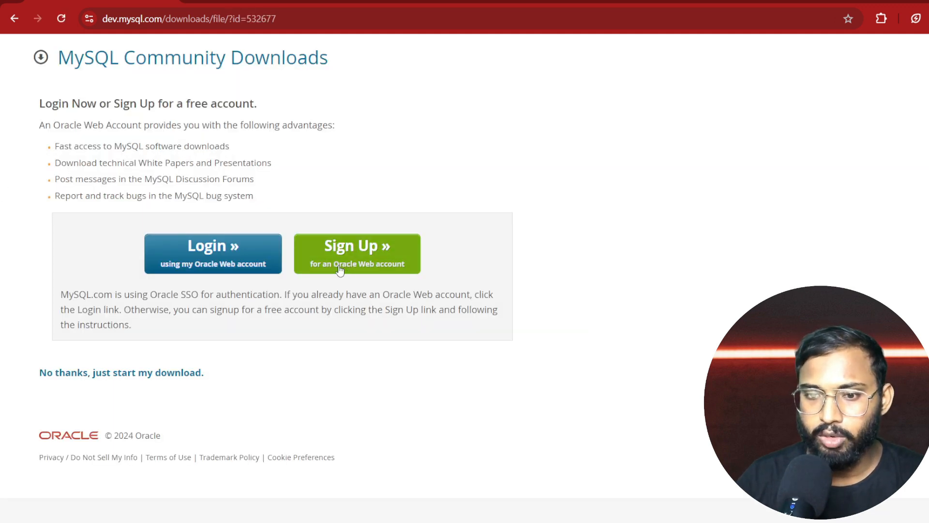
{"action": "mouse_move", "coordinate": [121, 372]}
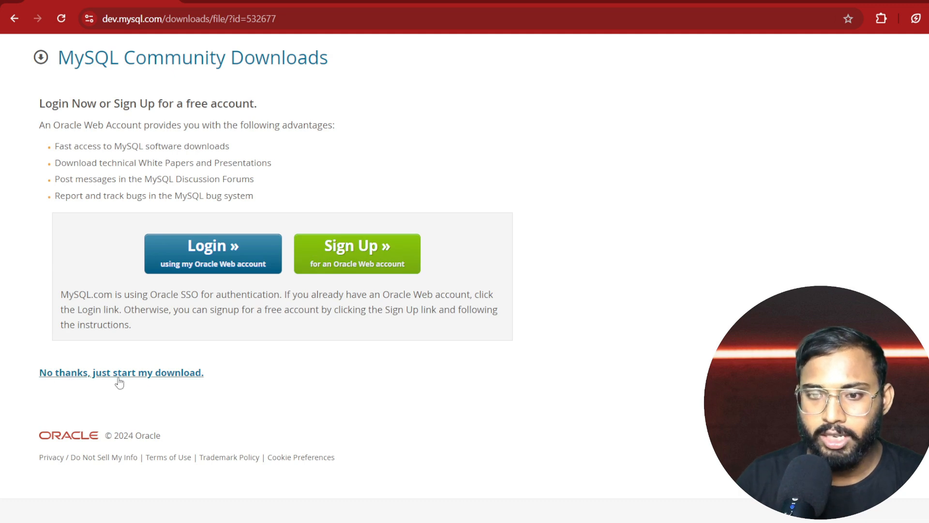
Start the MySQL Installer 8.0.39 web MSI download without signing in.
{"action": "left_click", "coordinate": [121, 372]}
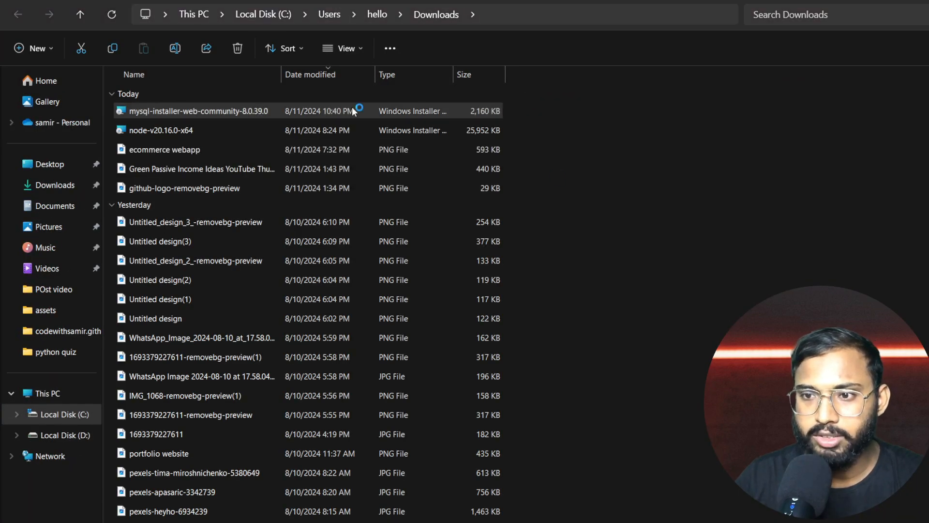
Launch MySQL Installer, choose Full setup, accept path conflicts, and download all six products.
{"action": "double_click", "coordinate": [197, 111]}
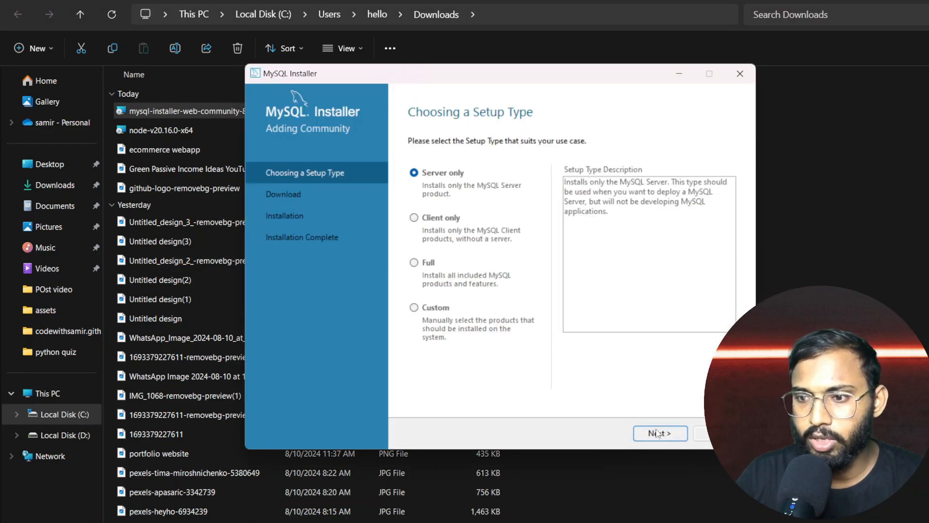
{"action": "left_click", "coordinate": [412, 262]}
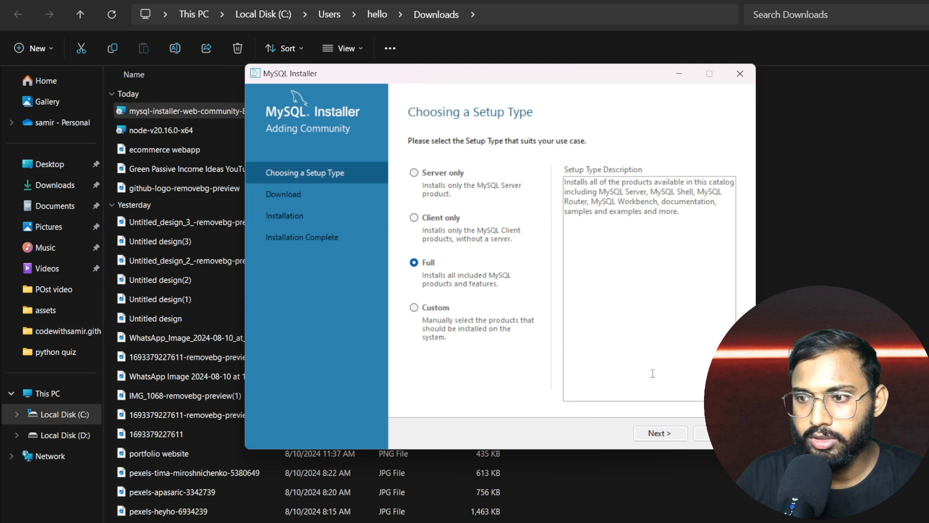
{"action": "left_click", "coordinate": [659, 433]}
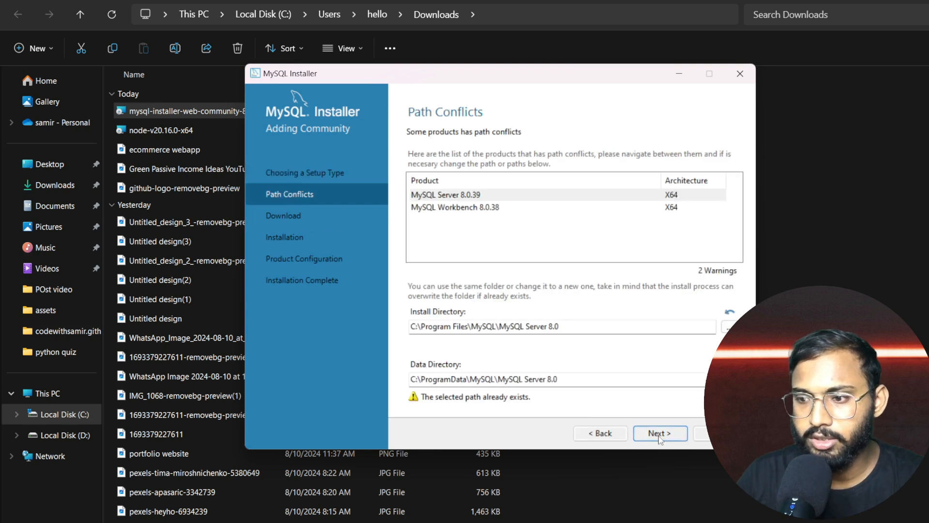
{"action": "left_click", "coordinate": [659, 433]}
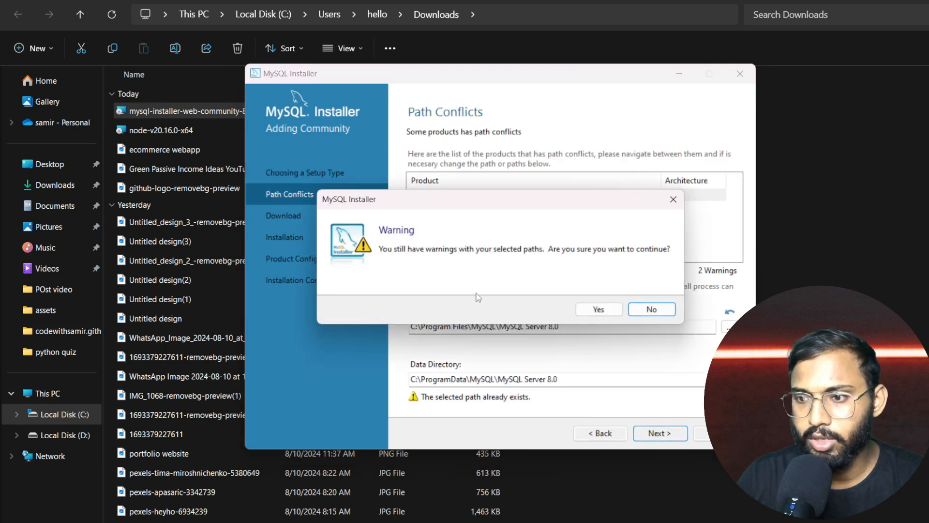
{"action": "left_click", "coordinate": [598, 308]}
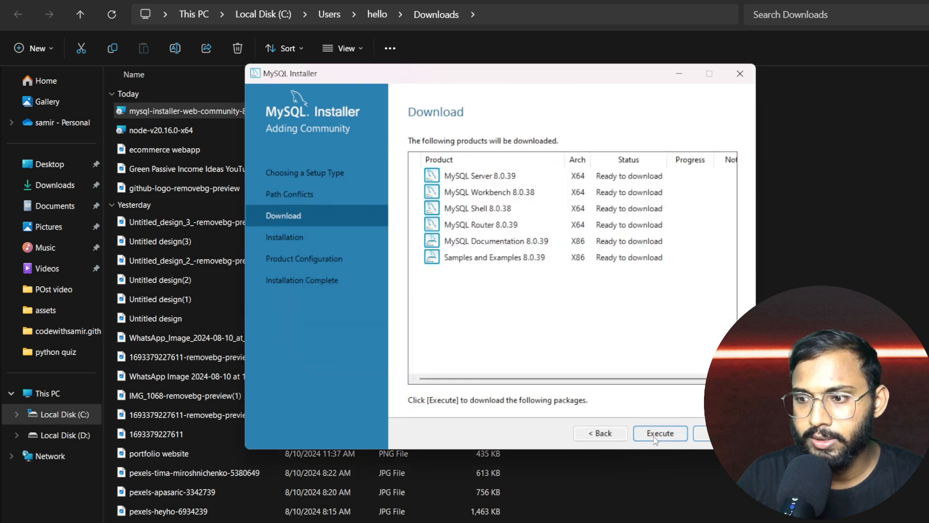
{"action": "left_click", "coordinate": [659, 432]}
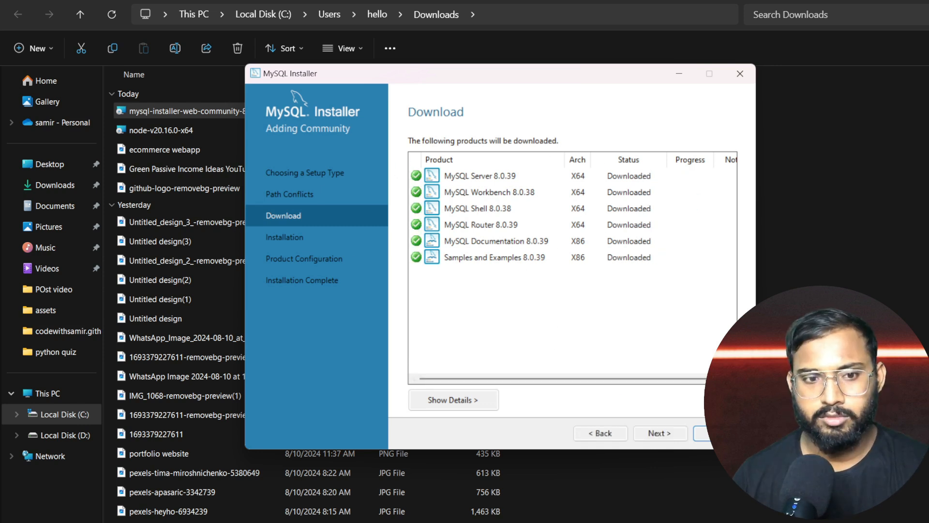
{"action": "mouse_move", "coordinate": [507, 209]}
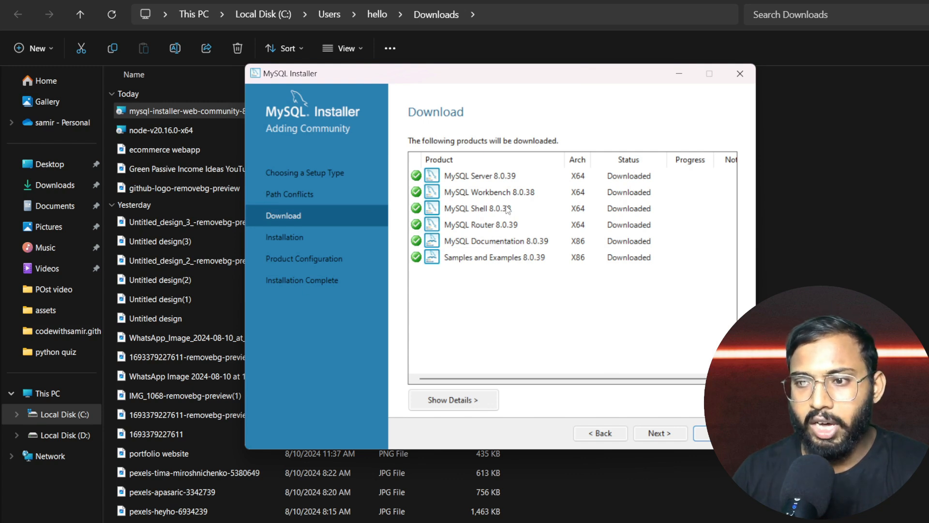
{"action": "mouse_move", "coordinate": [548, 280]}
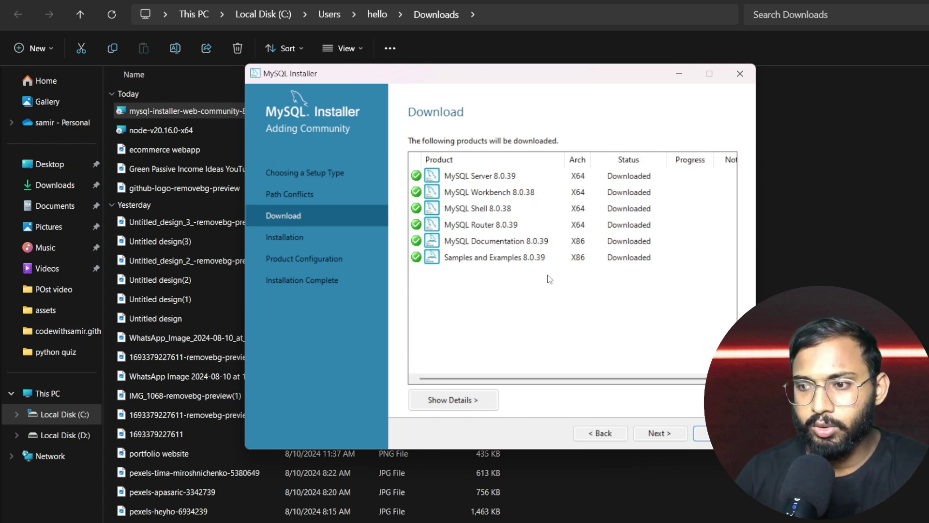
Install all six downloaded MySQL products and advance to Product Configuration.
{"action": "left_click", "coordinate": [659, 432]}
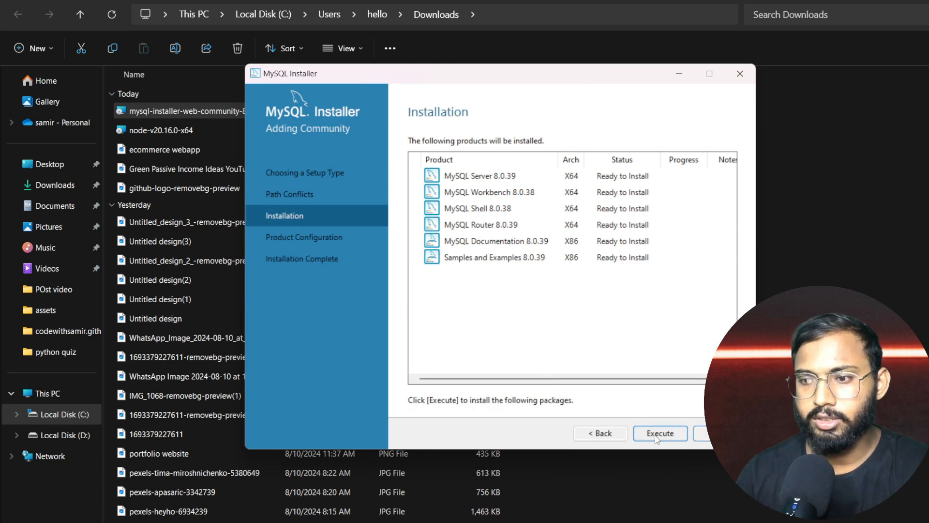
{"action": "left_click", "coordinate": [659, 433]}
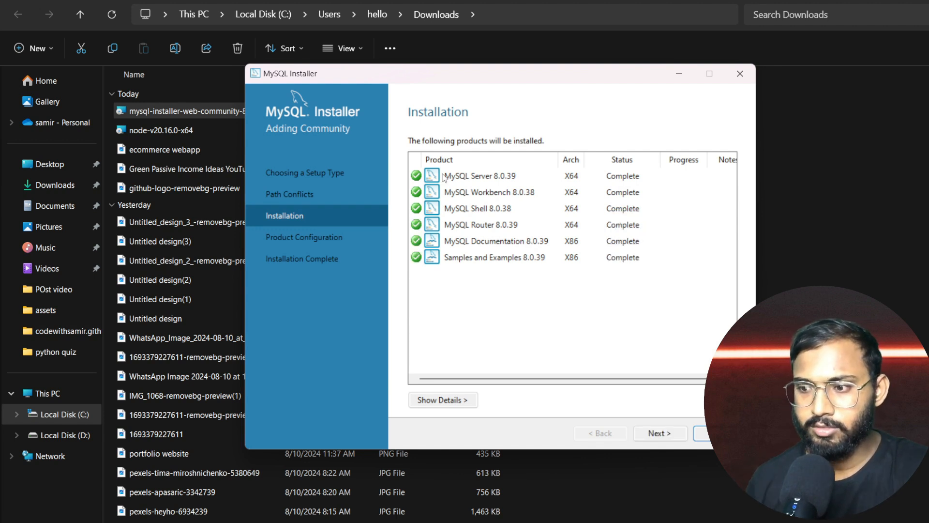
{"action": "mouse_move", "coordinate": [644, 283]}
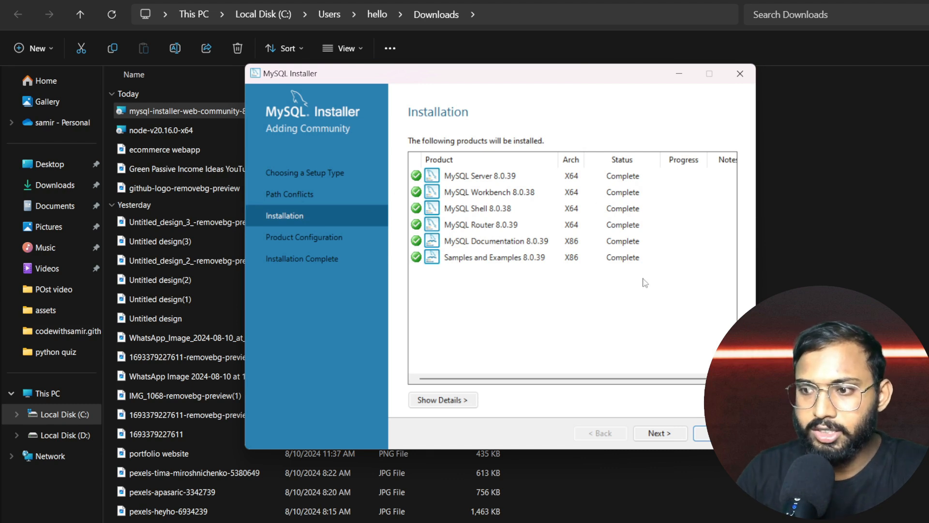
{"action": "left_click", "coordinate": [660, 432]}
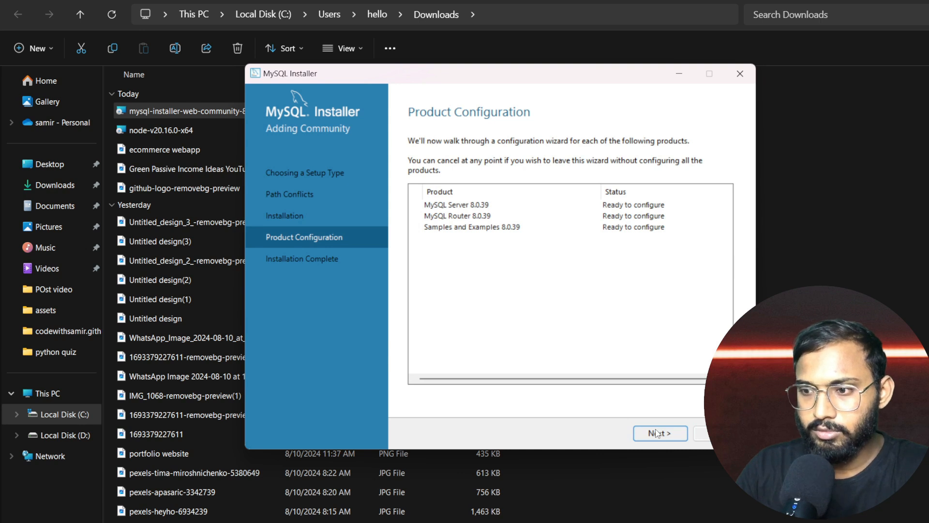
Configure MySQL Server 8.0.39 with default networking, a verified root password and default service settings.
{"action": "left_click", "coordinate": [659, 433]}
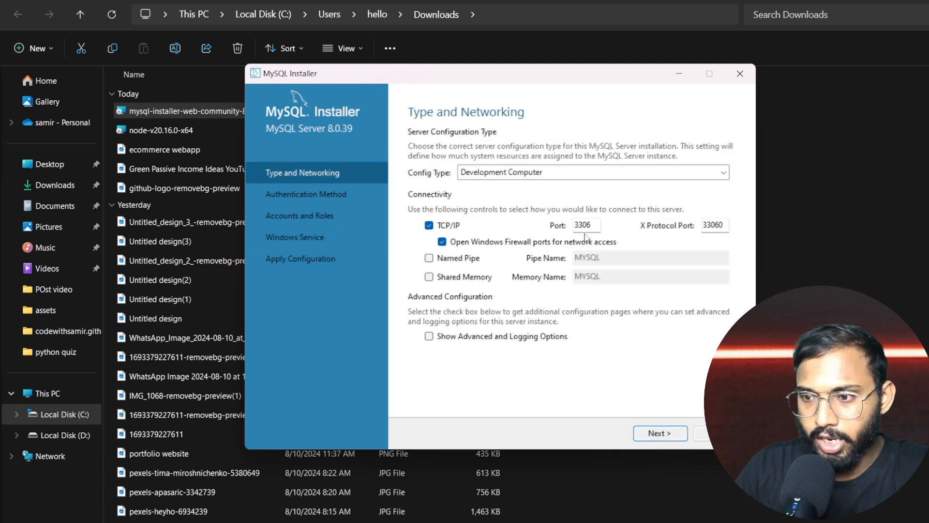
{"action": "mouse_move", "coordinate": [630, 409]}
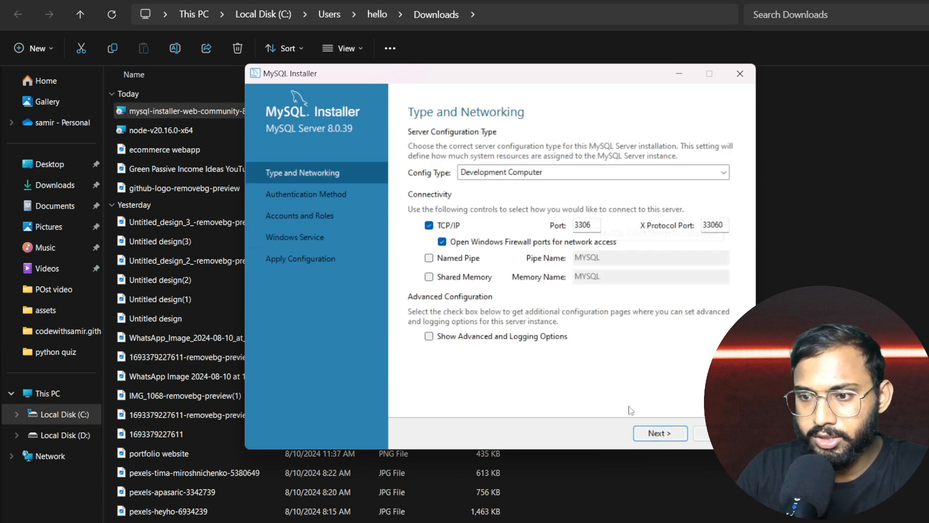
{"action": "left_click", "coordinate": [659, 433]}
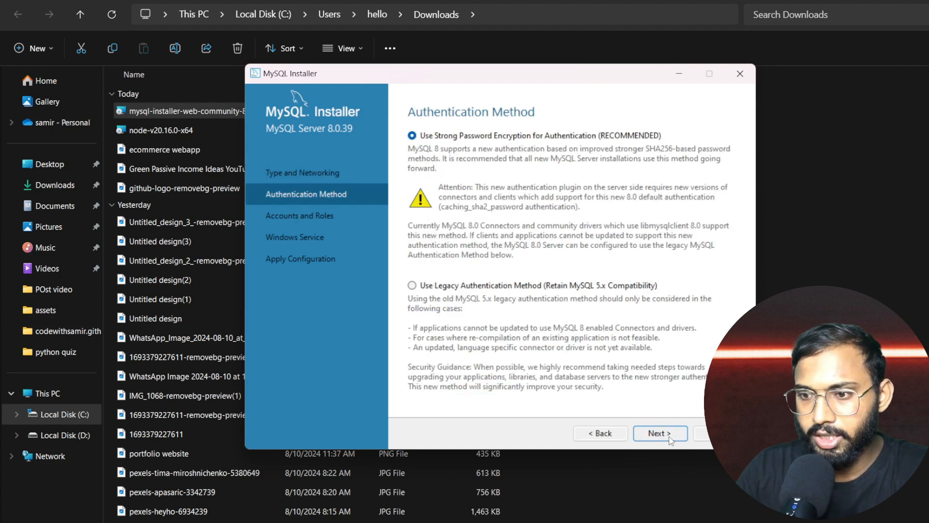
{"action": "left_click", "coordinate": [659, 433]}
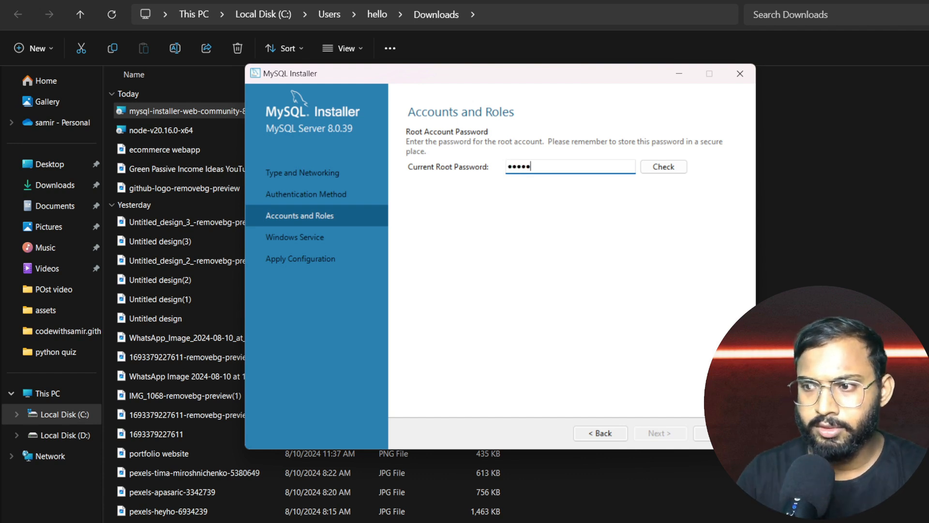
{"action": "left_click", "coordinate": [662, 166]}
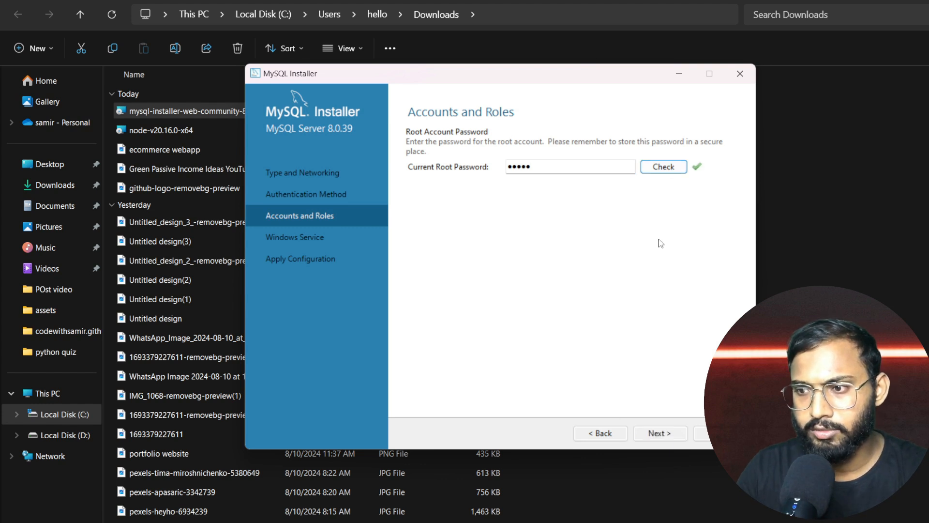
{"action": "left_click", "coordinate": [659, 433]}
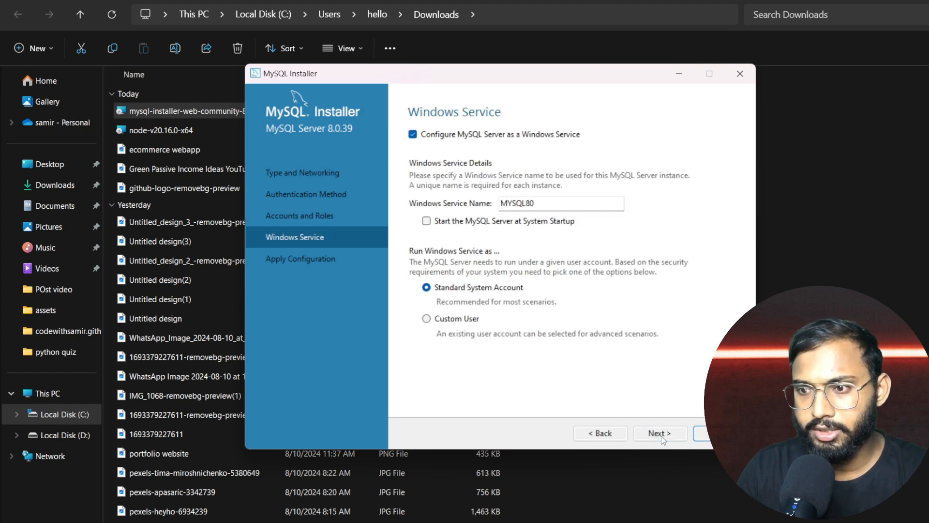
{"action": "left_click", "coordinate": [659, 433]}
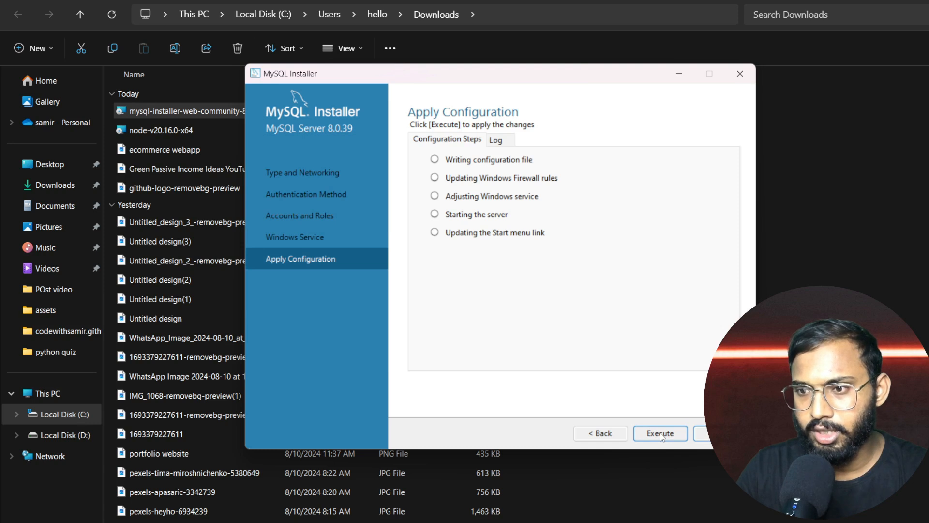
{"action": "left_click", "coordinate": [660, 433]}
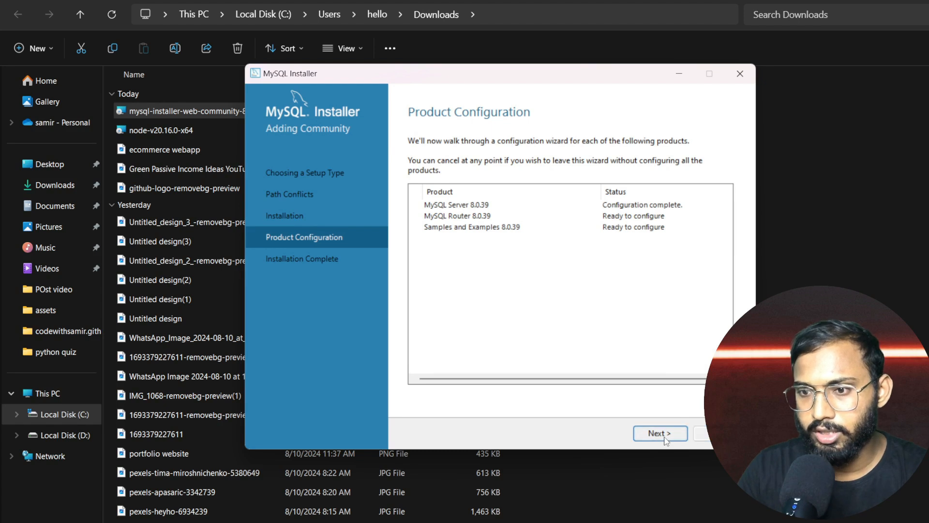
Move on to Samples and Examples and verify the root connection credentials.
{"action": "left_click", "coordinate": [660, 433]}
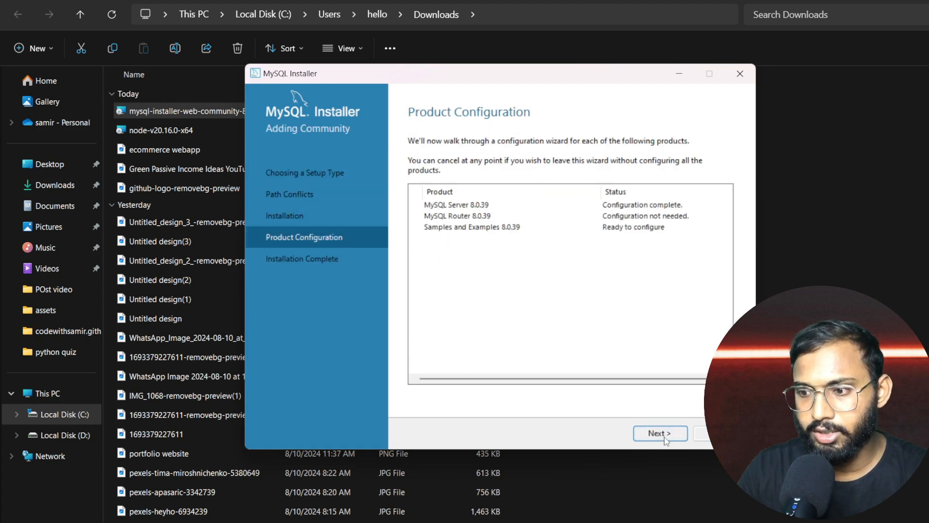
{"action": "left_click", "coordinate": [659, 433]}
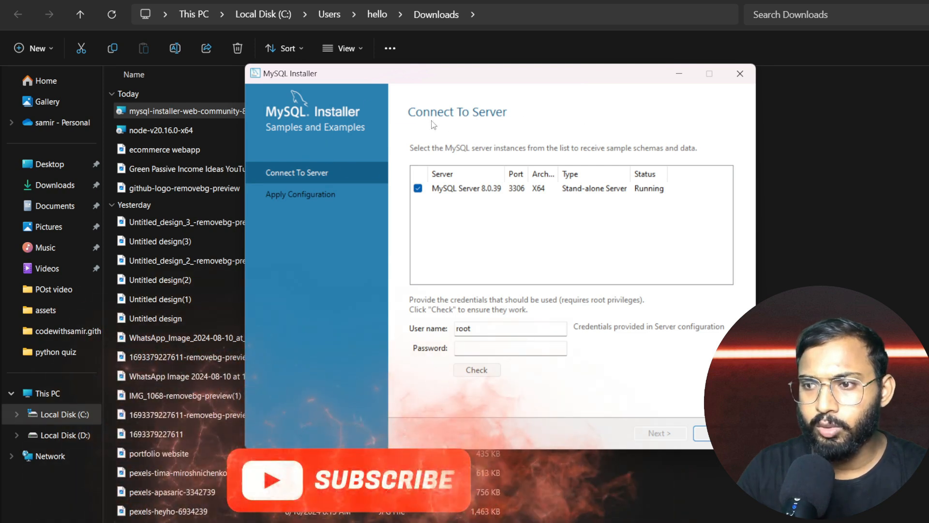
{"action": "left_click", "coordinate": [509, 347]}
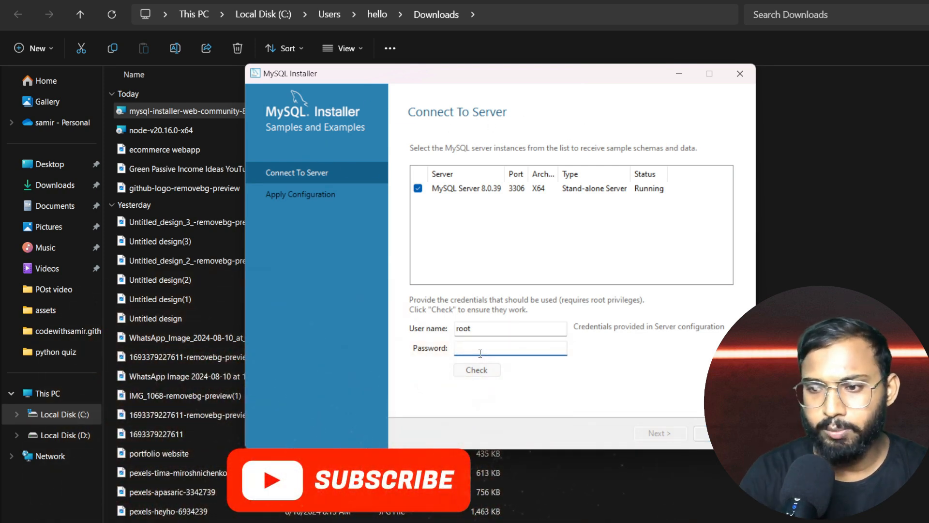
{"action": "type", "text": "•••••"}
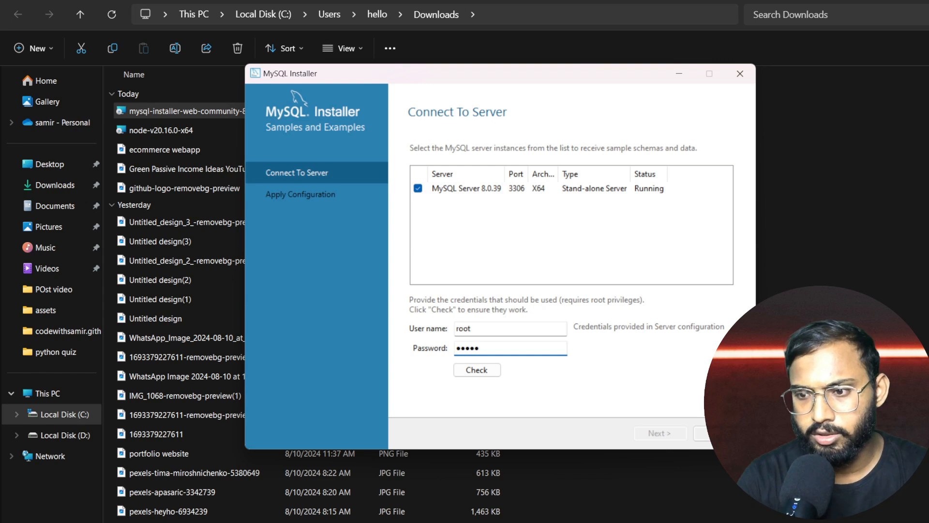
{"action": "left_click", "coordinate": [477, 369]}
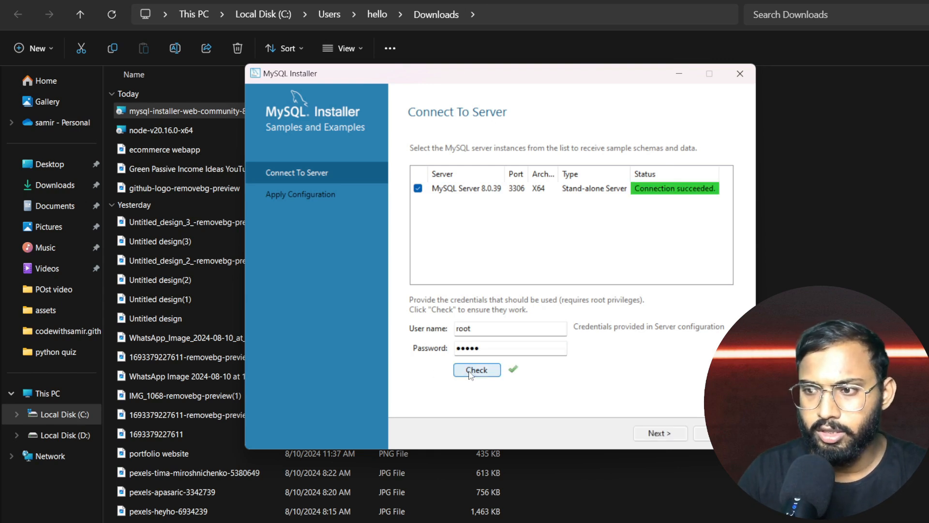
Apply the sample schemas configuration and finish Product Configuration.
{"action": "left_click", "coordinate": [659, 432]}
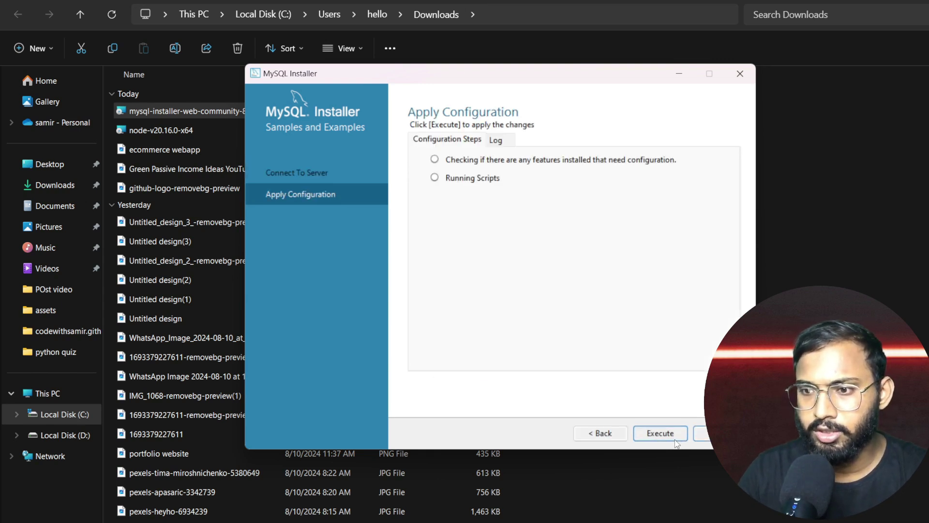
{"action": "left_click", "coordinate": [660, 432]}
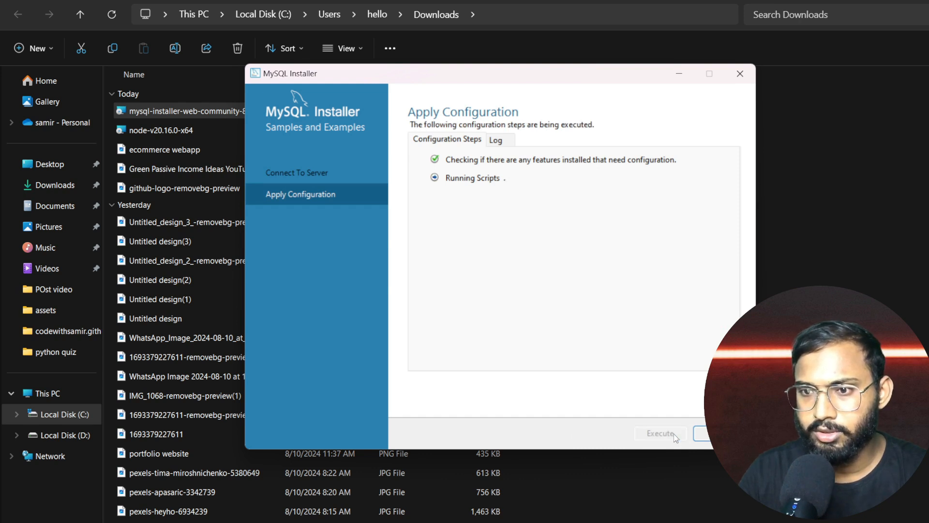
{"action": "left_click", "coordinate": [659, 433]}
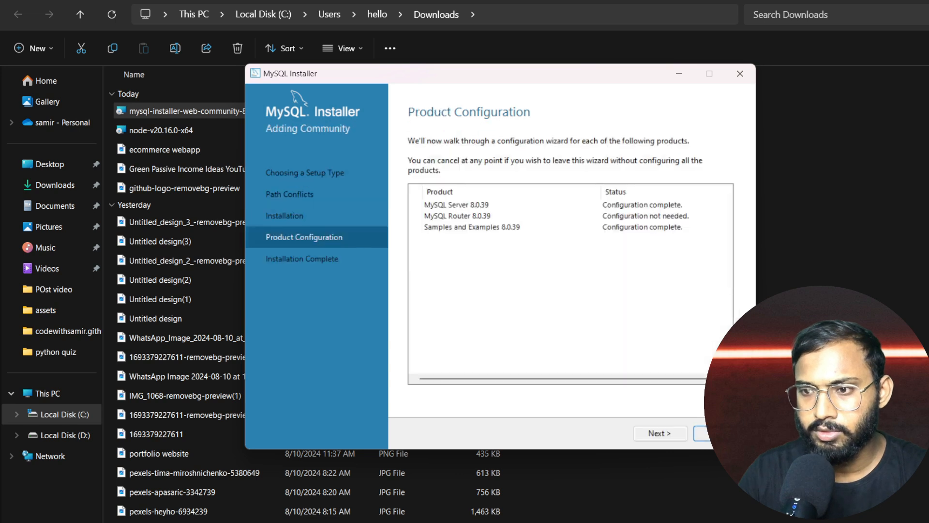
{"action": "left_click", "coordinate": [659, 432]}
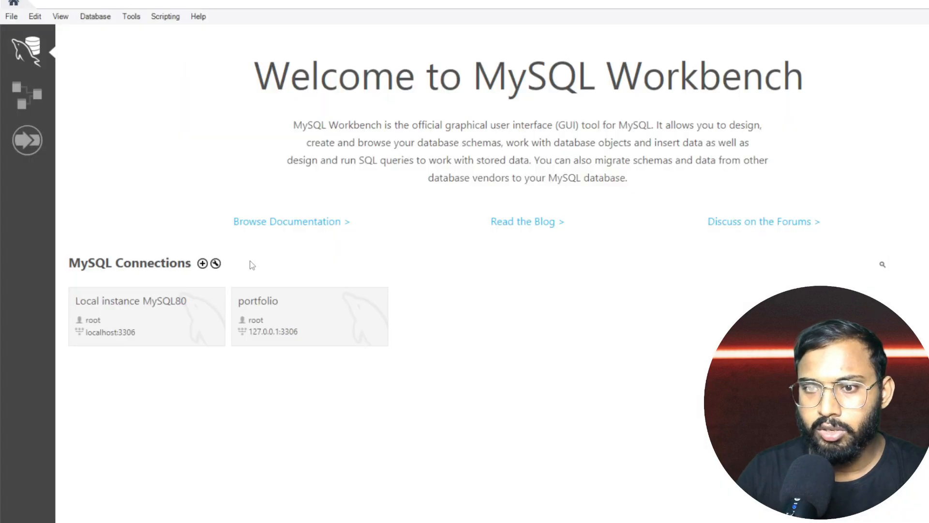
{"action": "mouse_move", "coordinate": [284, 215]}
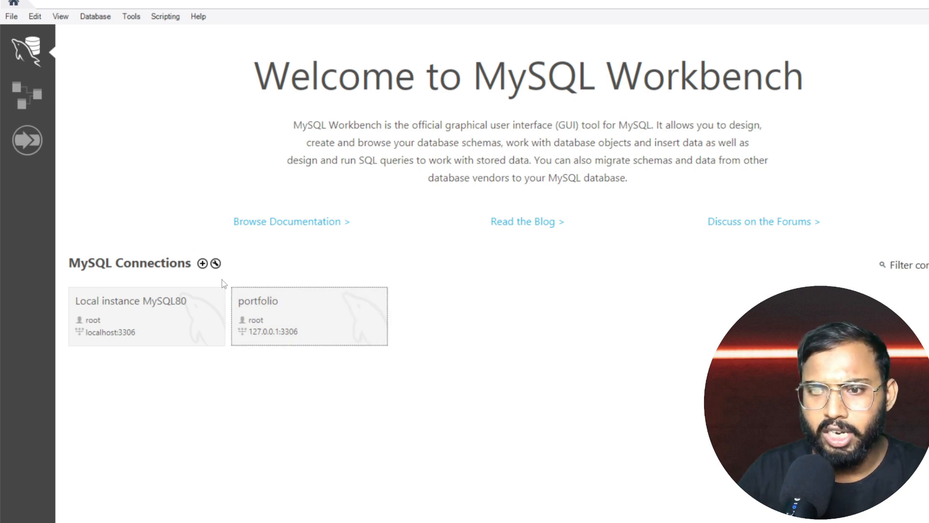
Create a Workbench connection named blog_db and connect with the root password.
{"action": "left_click", "coordinate": [201, 264]}
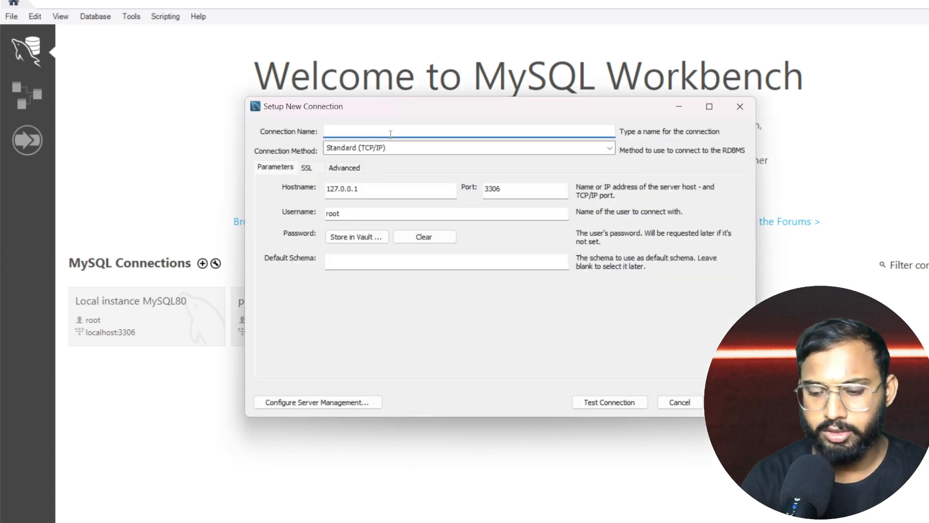
{"action": "type", "text": "blog_"}
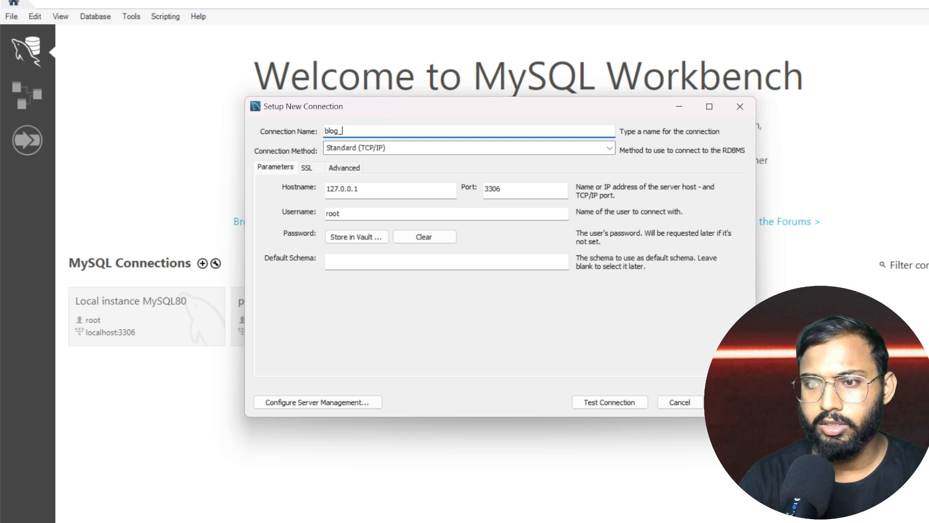
{"action": "type", "text": "db"}
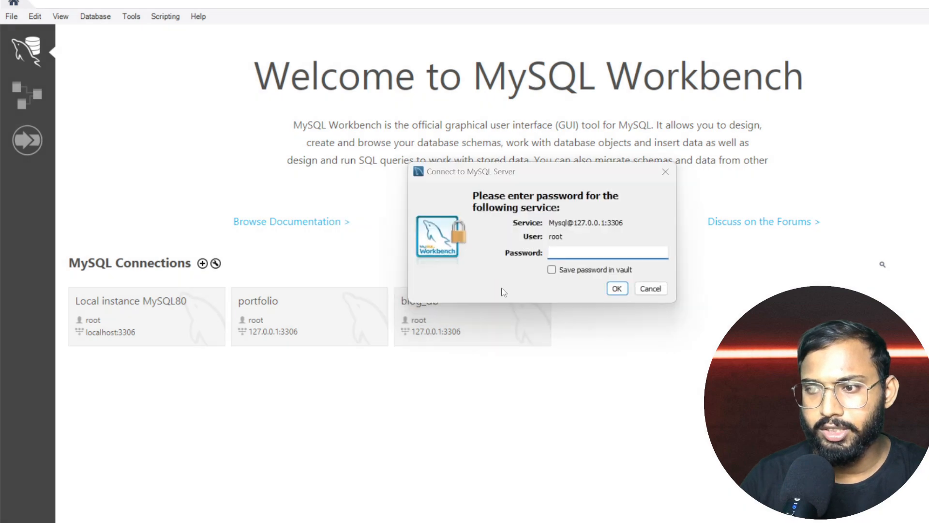
{"action": "type", "text": "**"}
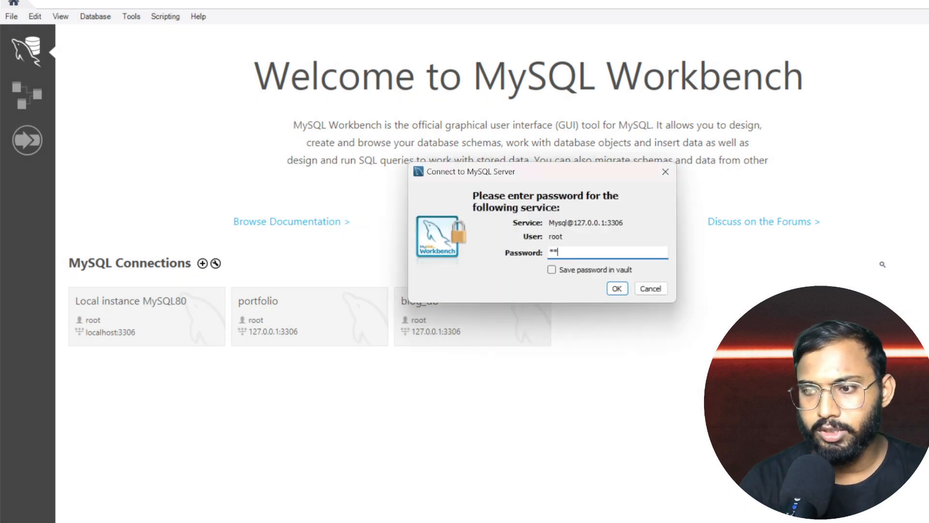
{"action": "left_click", "coordinate": [616, 289]}
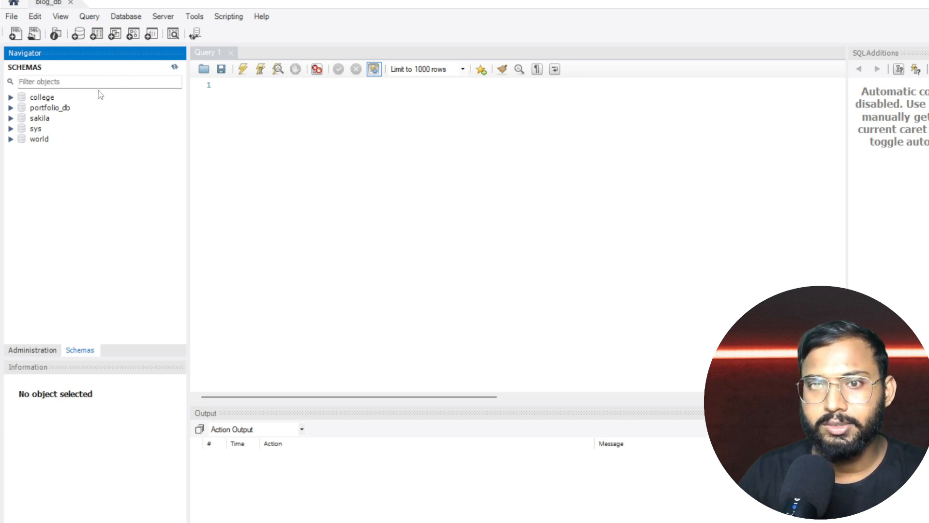
{"action": "mouse_move", "coordinate": [138, 237]}
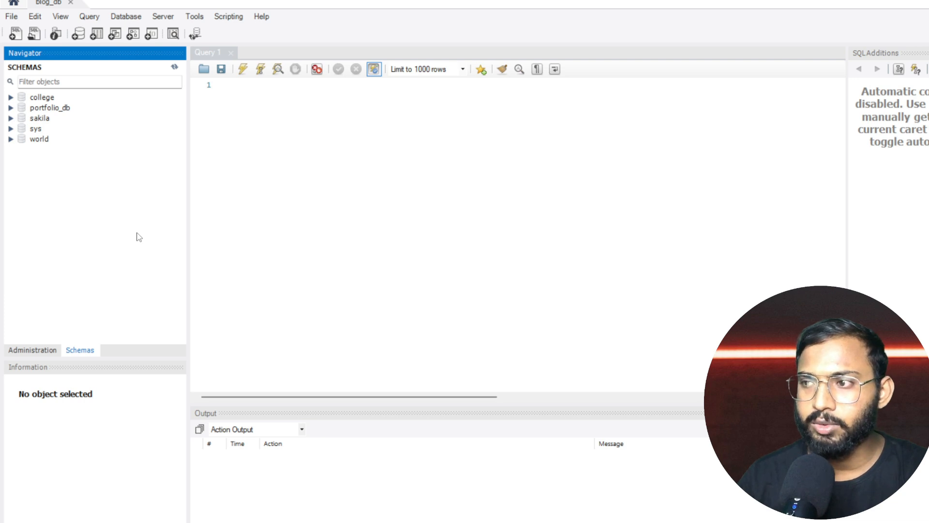
{"action": "mouse_move", "coordinate": [726, 92]}
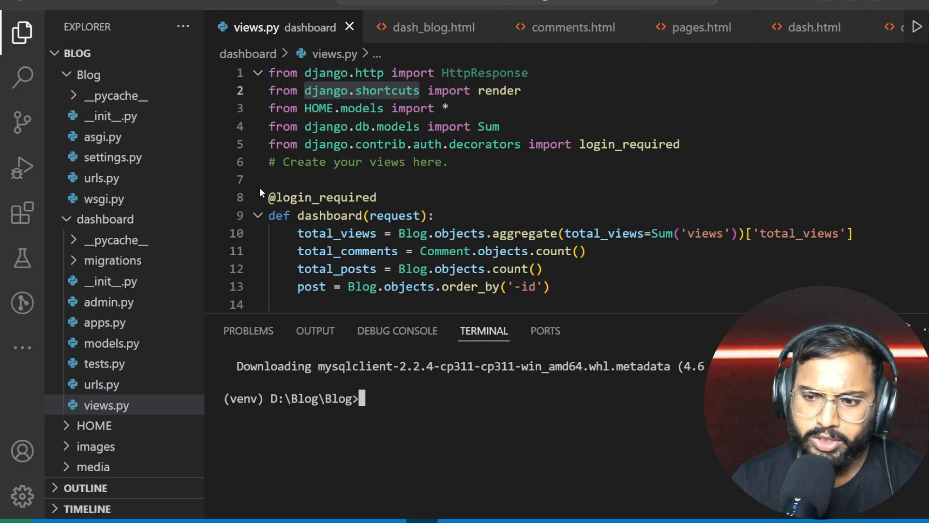
Install PyMySQL with pip install pymysql in the Blog project's terminal.
{"action": "left_click", "coordinate": [391, 197]}
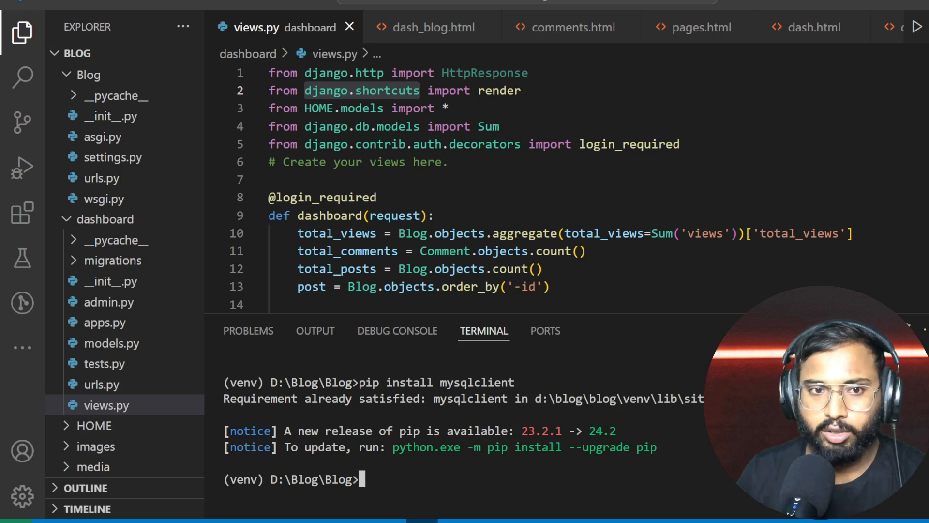
{"action": "type", "text": "pip install pymysql"}
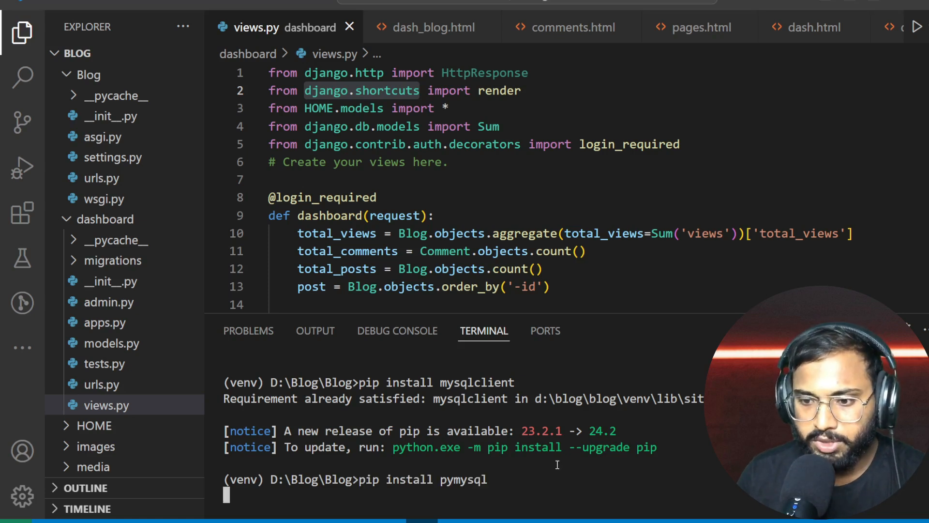
{"action": "key", "text": "Return"}
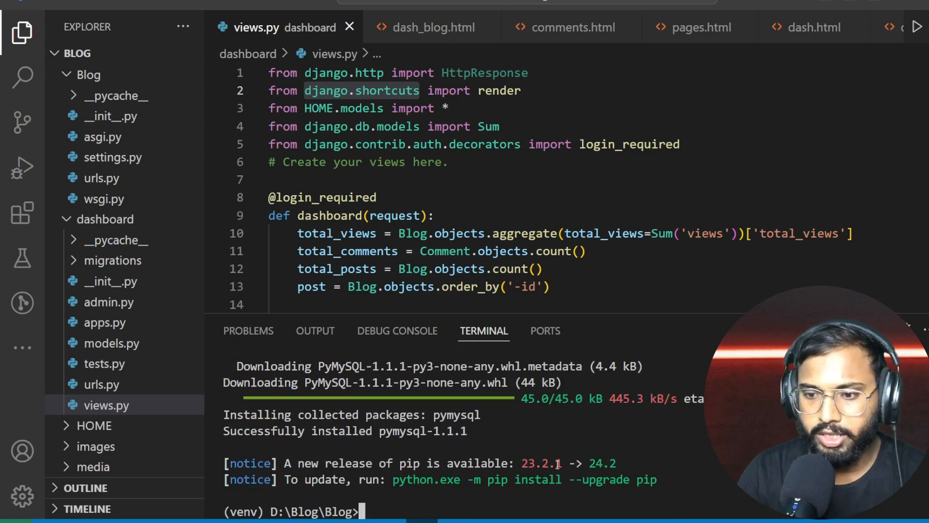
{"action": "mouse_move", "coordinate": [432, 329]}
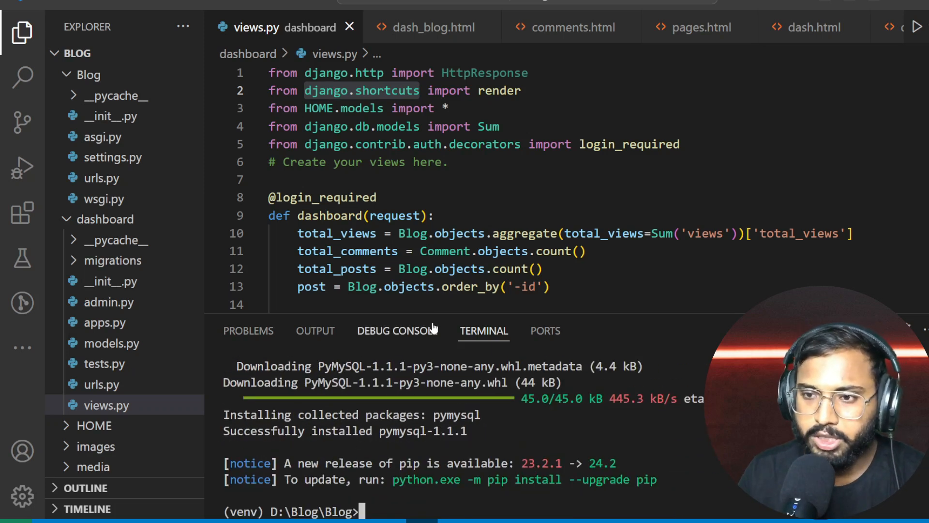
{"action": "mouse_move", "coordinate": [148, 143]}
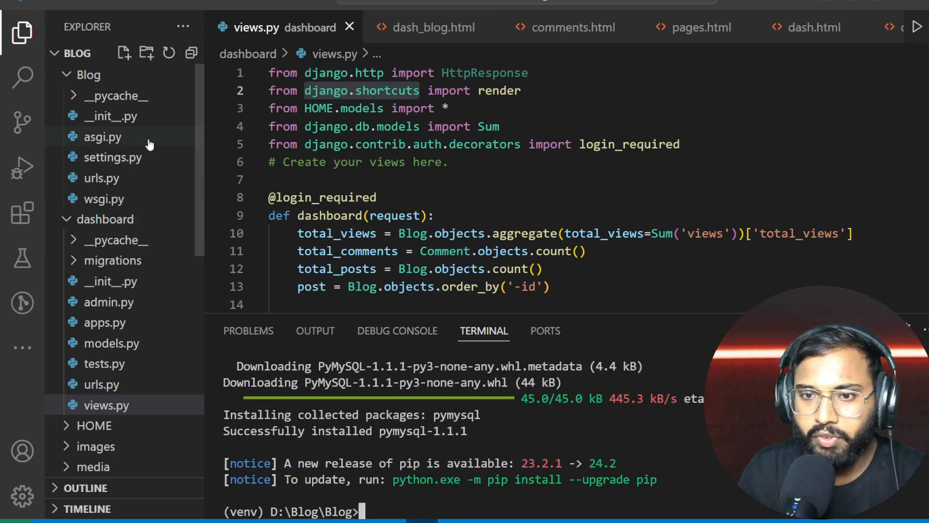
Open the empty Blog/__init__.py and place the cursor in the editor.
{"action": "left_click", "coordinate": [110, 116]}
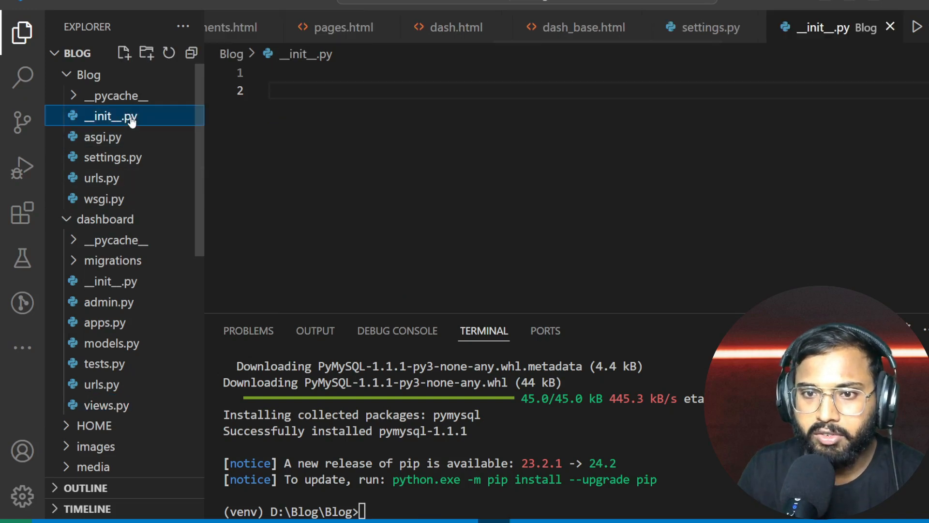
{"action": "left_click", "coordinate": [312, 90]}
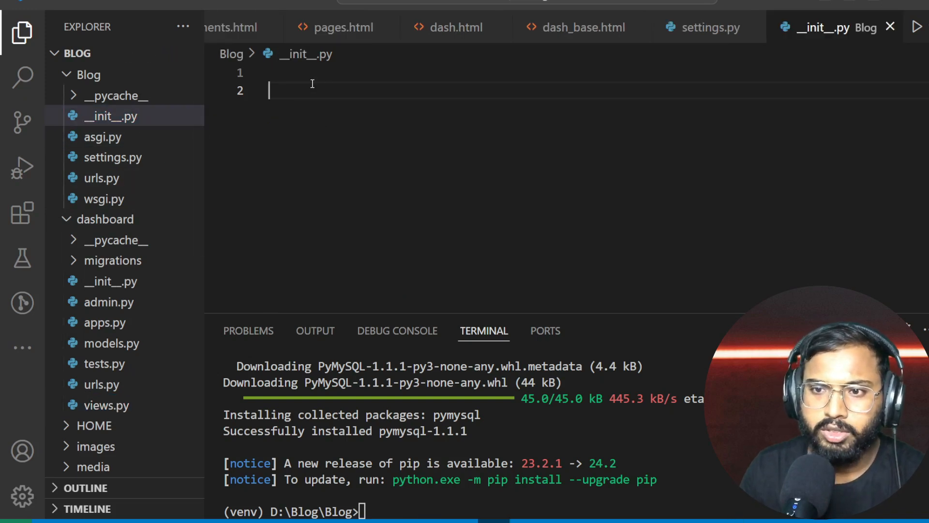
{"action": "mouse_move", "coordinate": [840, 208]}
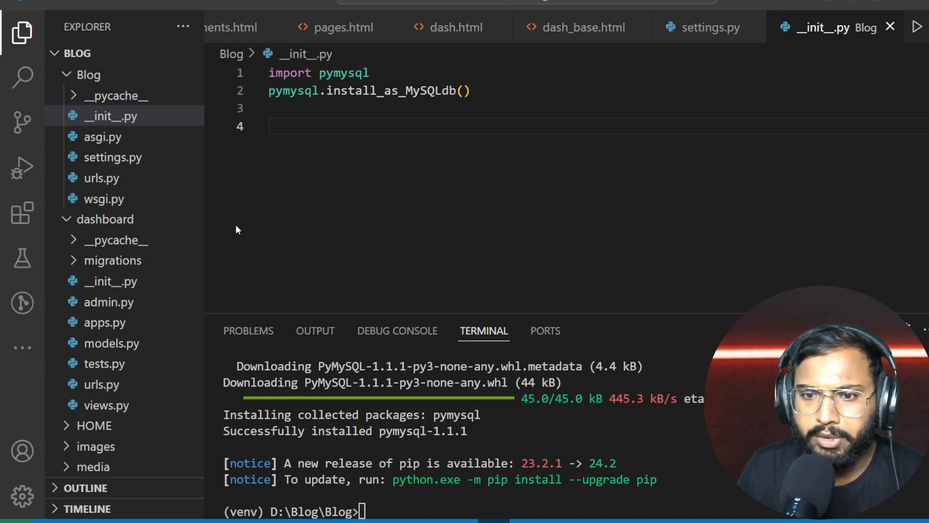
{"action": "mouse_move", "coordinate": [112, 156]}
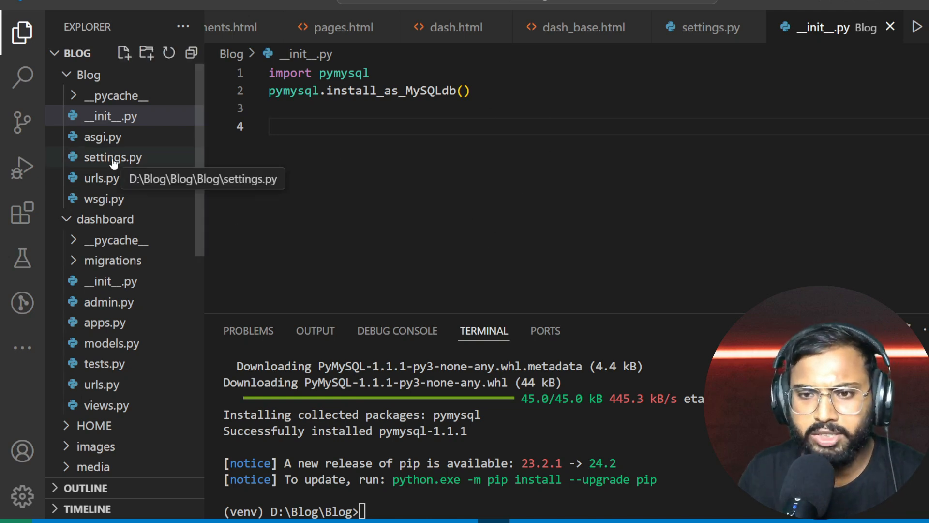
Open settings.py with the MySQL blog_db DATABASES block and check the root USER value.
{"action": "left_click", "coordinate": [112, 157]}
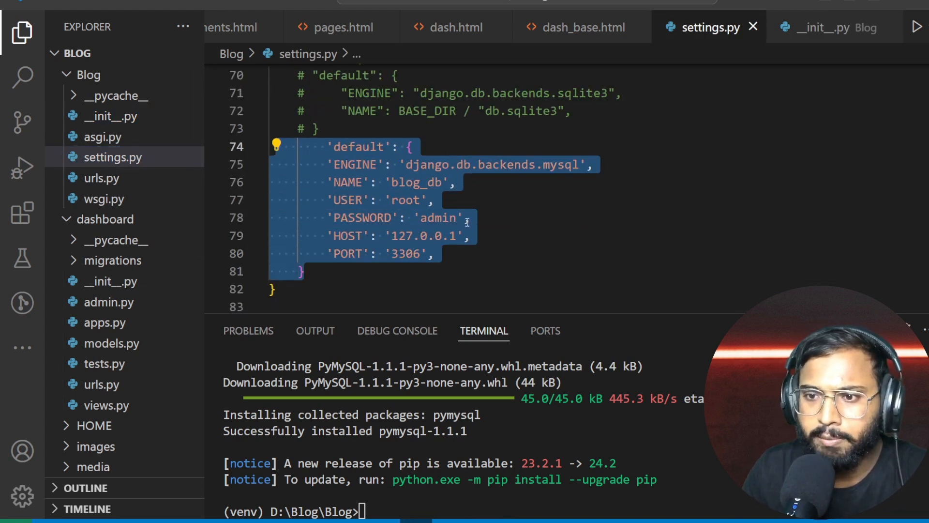
{"action": "left_click", "coordinate": [551, 164]}
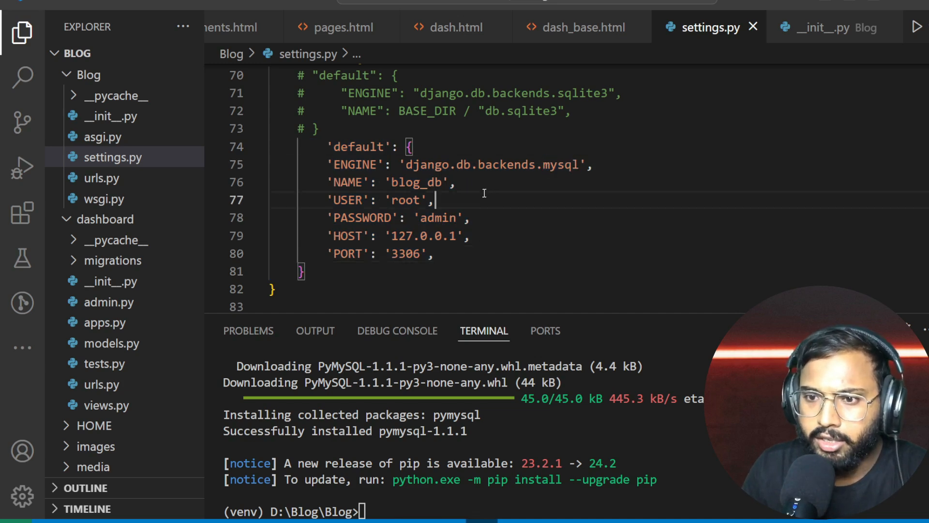
{"action": "double_click", "coordinate": [420, 182]}
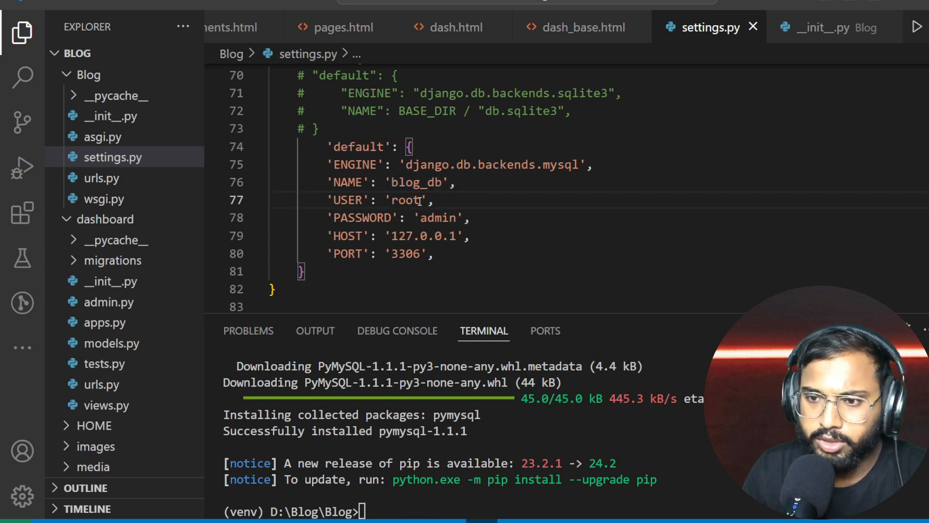
{"action": "double_click", "coordinate": [407, 200]}
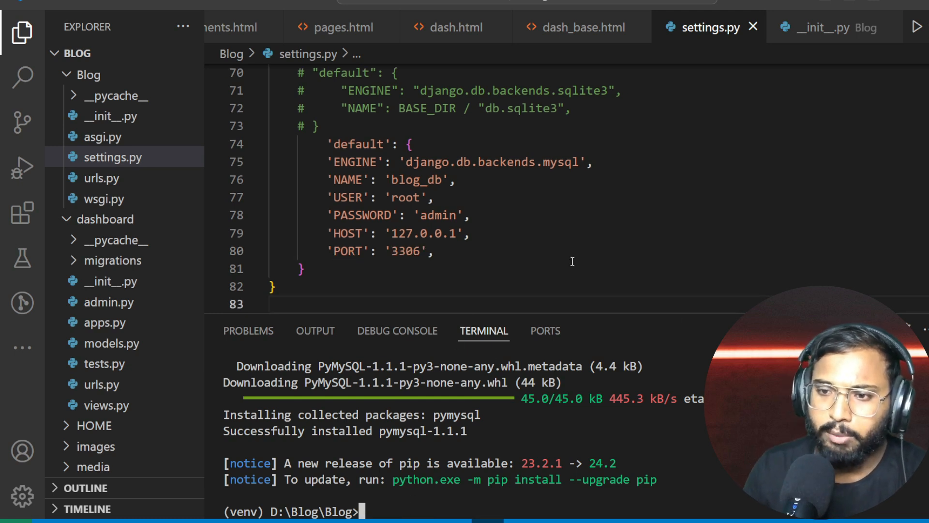
{"action": "mouse_move", "coordinate": [586, 322]}
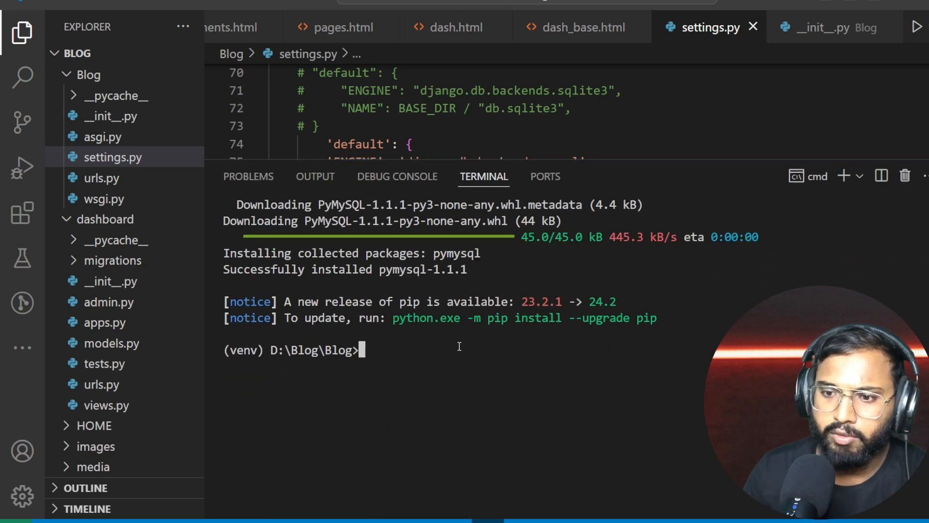
Run py manage.py makemigrations, then install Pillow with pip.
{"action": "type", "text": "py manage.py"}
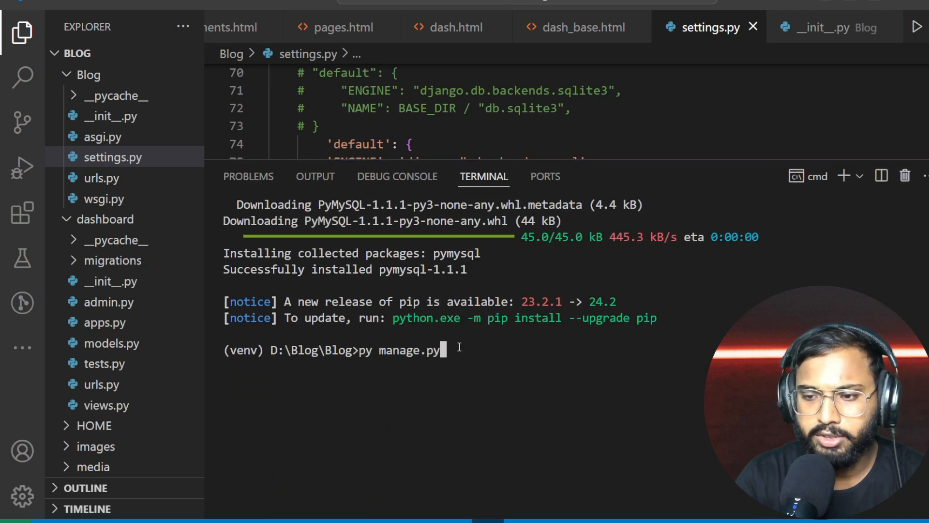
{"action": "type", "text": "makemi"}
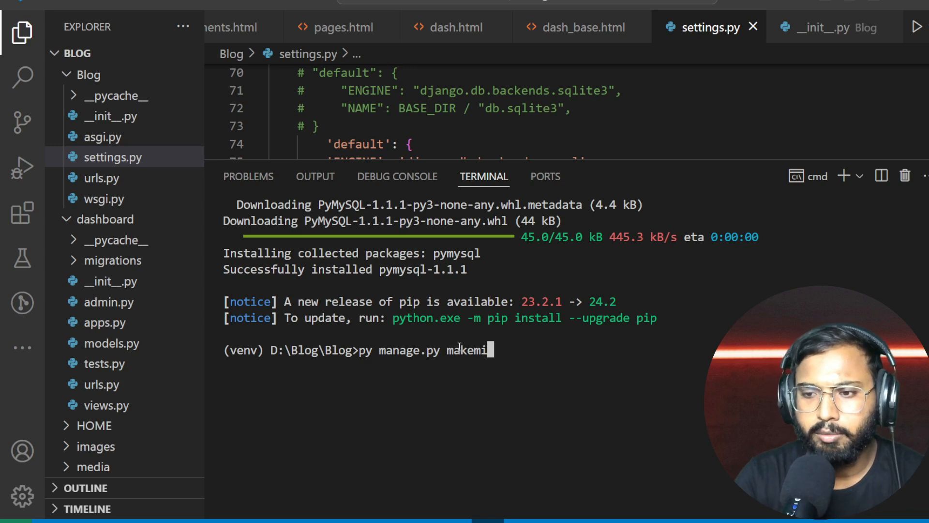
{"action": "key", "text": "Return"}
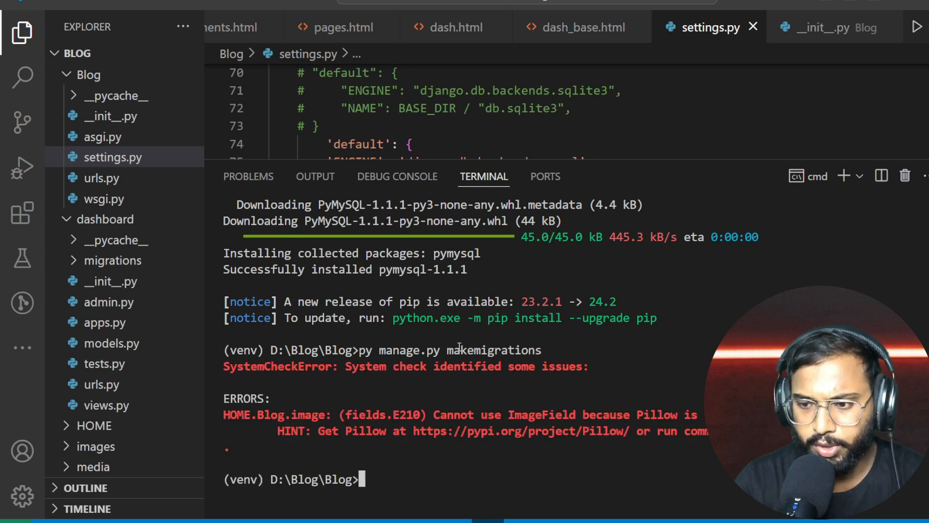
{"action": "type", "text": "pip install pi"}
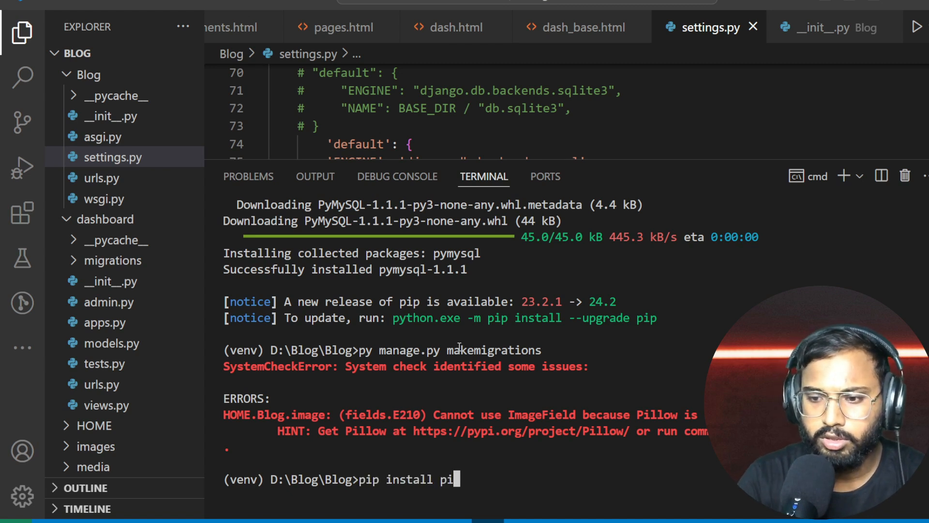
{"action": "type", "text": "llow"}
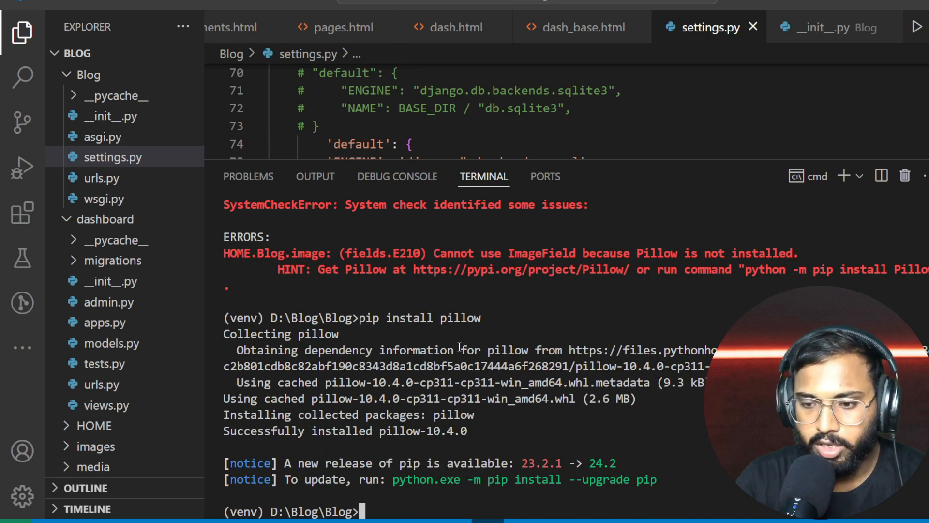
Rerun makemigrations, which now warns that database blog_db is unknown.
{"action": "type", "text": "py manage.py"}
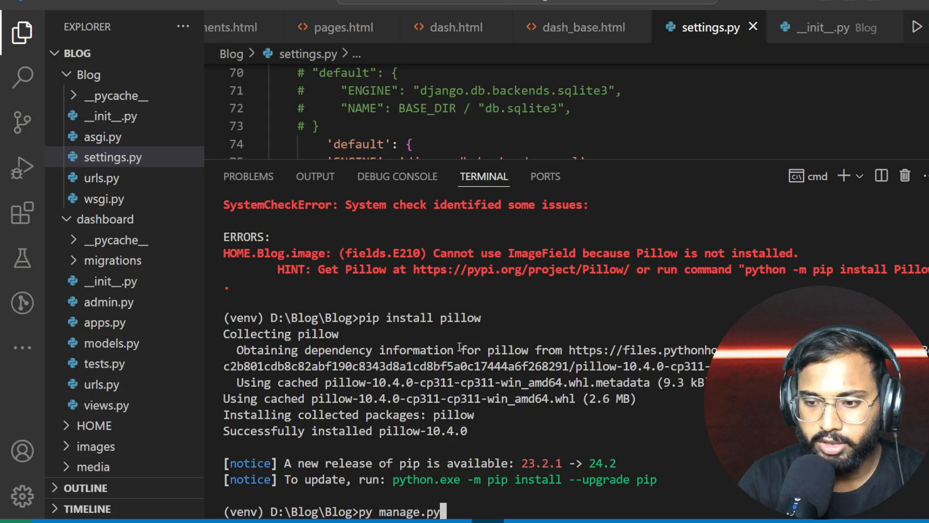
{"action": "type", "text": "makemigrations"}
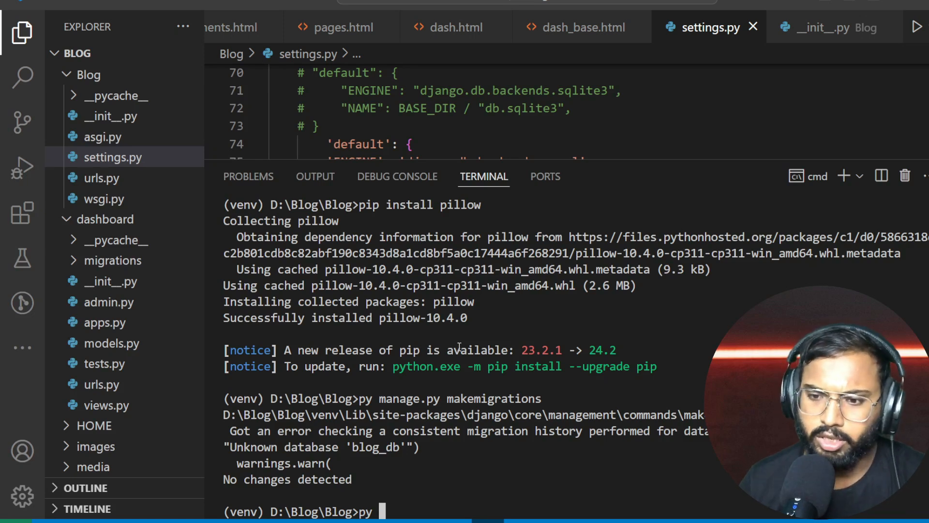
{"action": "double_click", "coordinate": [362, 446]}
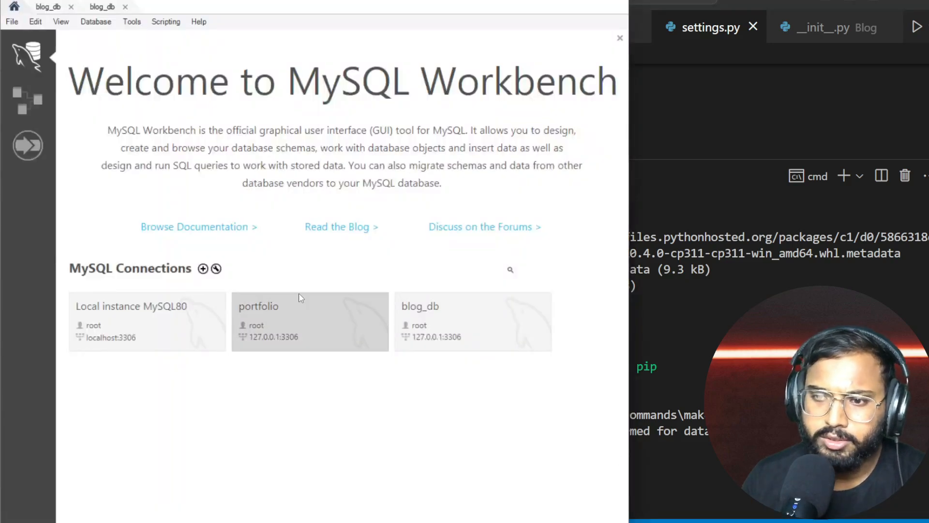
Open the blog_db connection and create a schema named blog_db, applying its CREATE SCHEMA script.
{"action": "double_click", "coordinate": [472, 322]}
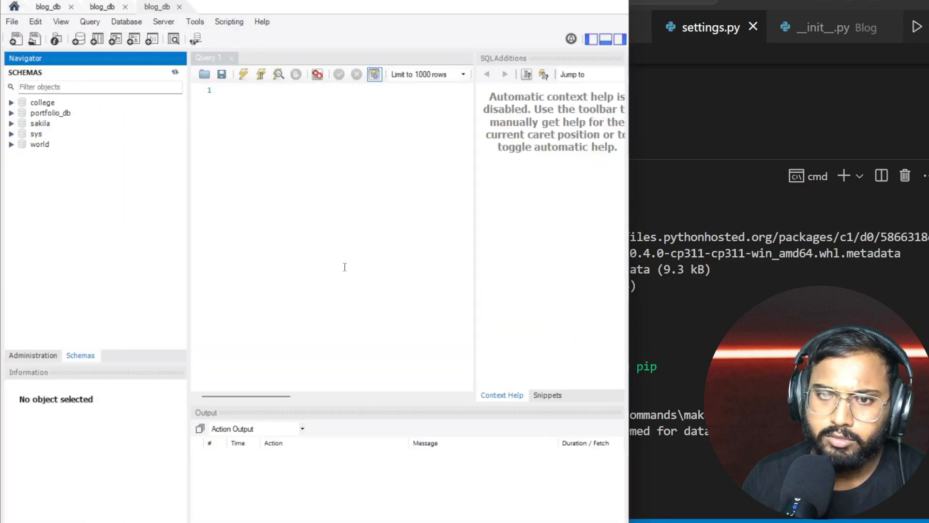
{"action": "left_click", "coordinate": [50, 113]}
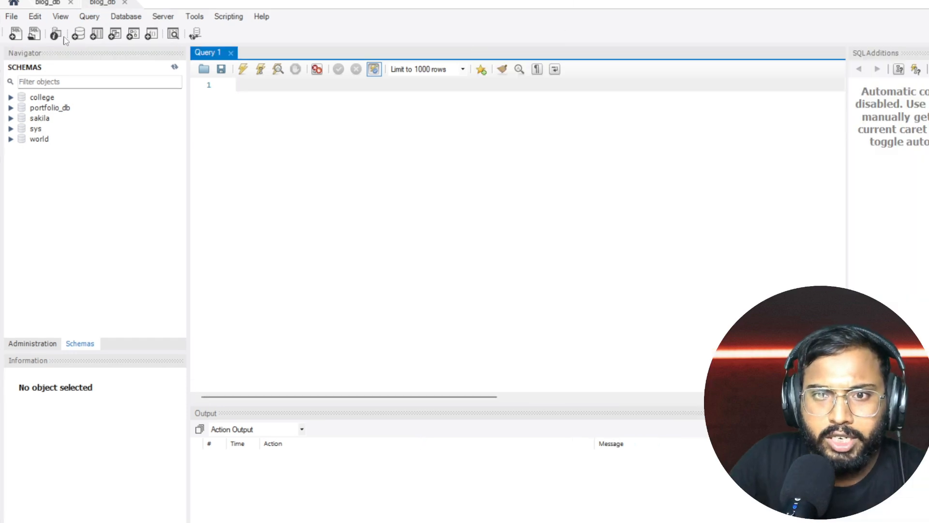
{"action": "left_click", "coordinate": [96, 34]}
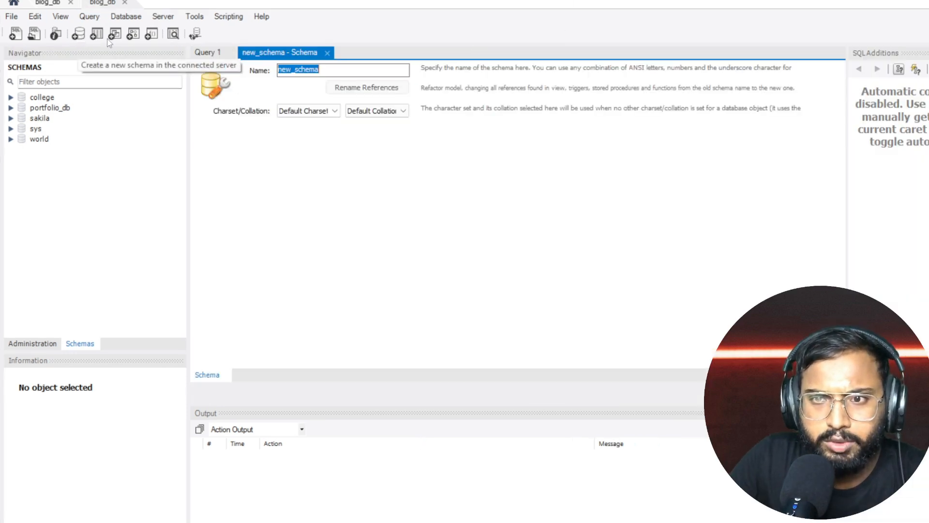
{"action": "type", "text": "bl"}
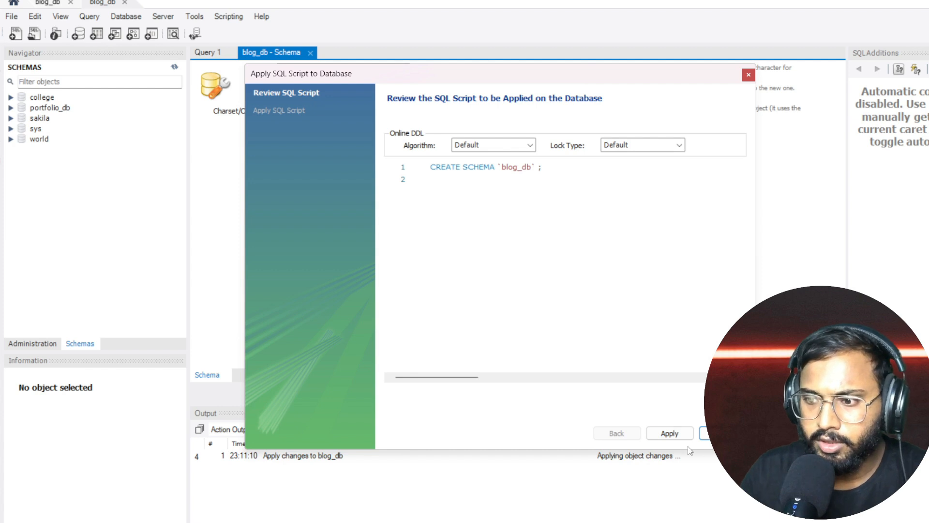
{"action": "left_click", "coordinate": [669, 433]}
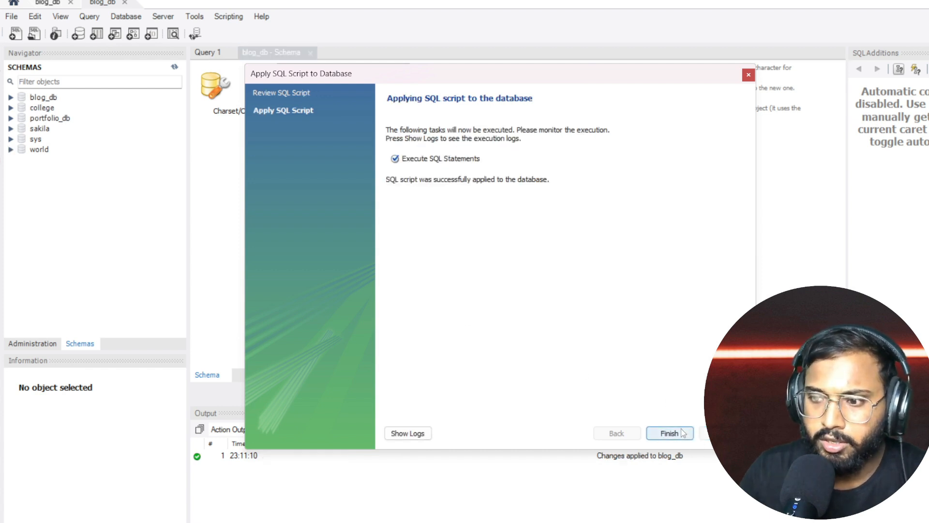
{"action": "left_click", "coordinate": [670, 432]}
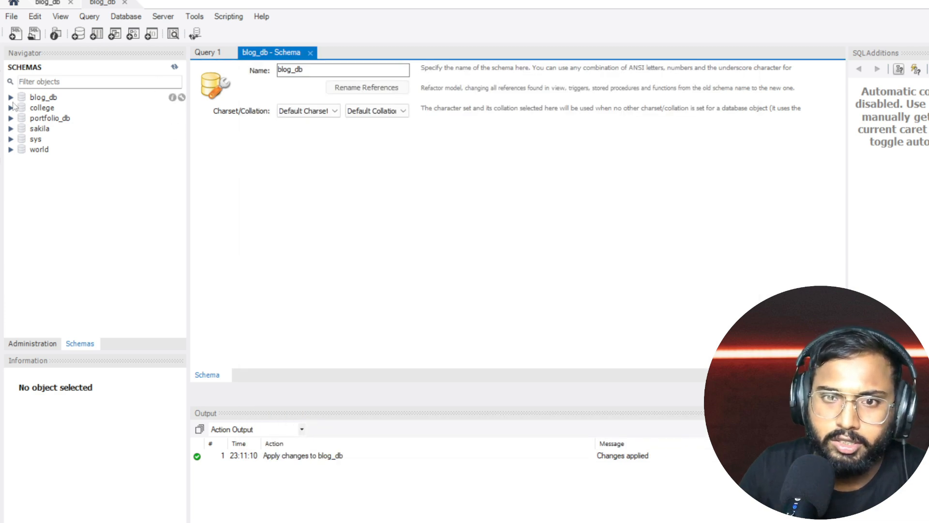
{"action": "left_click", "coordinate": [10, 97]}
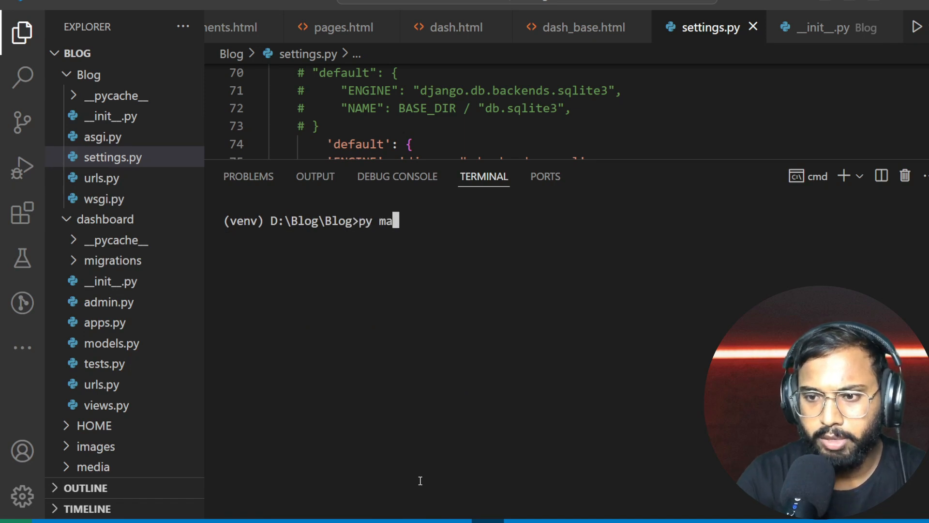
Run py manage.py makemigrations and migrate, then start the development server.
{"action": "type", "text": "nage.py makem"}
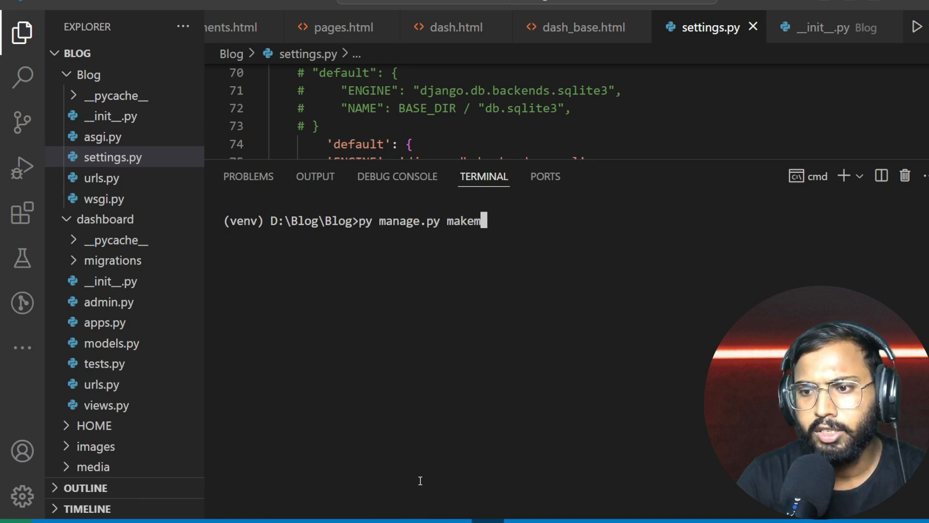
{"action": "type", "text": "igrations"}
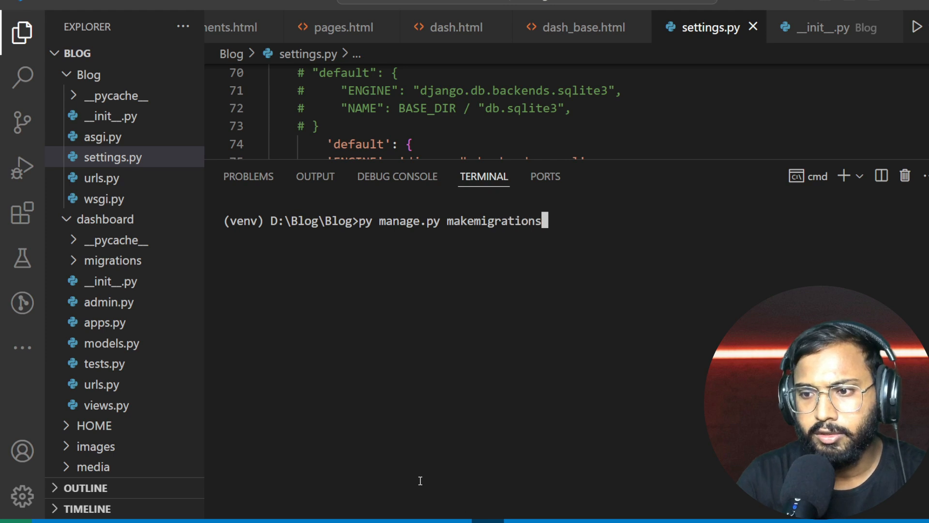
{"action": "key", "text": "Return"}
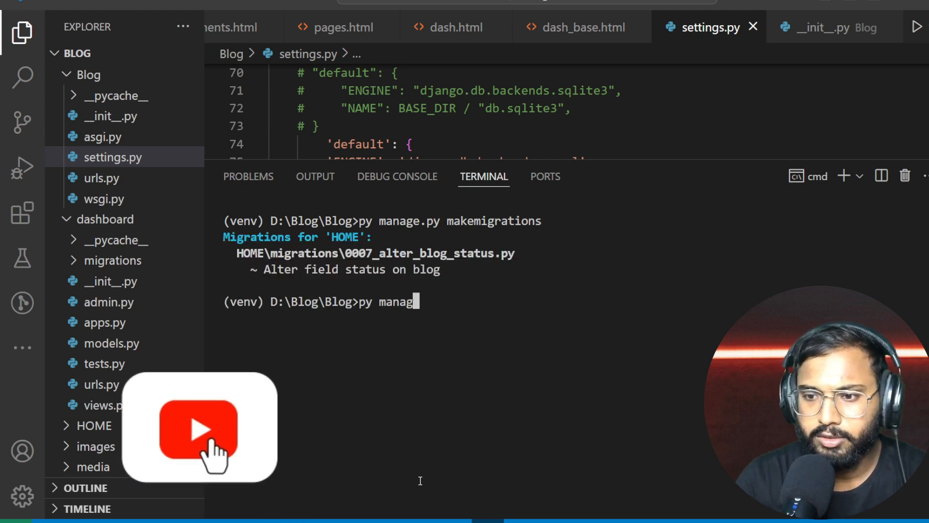
{"action": "type", "text": "e.py migrate"}
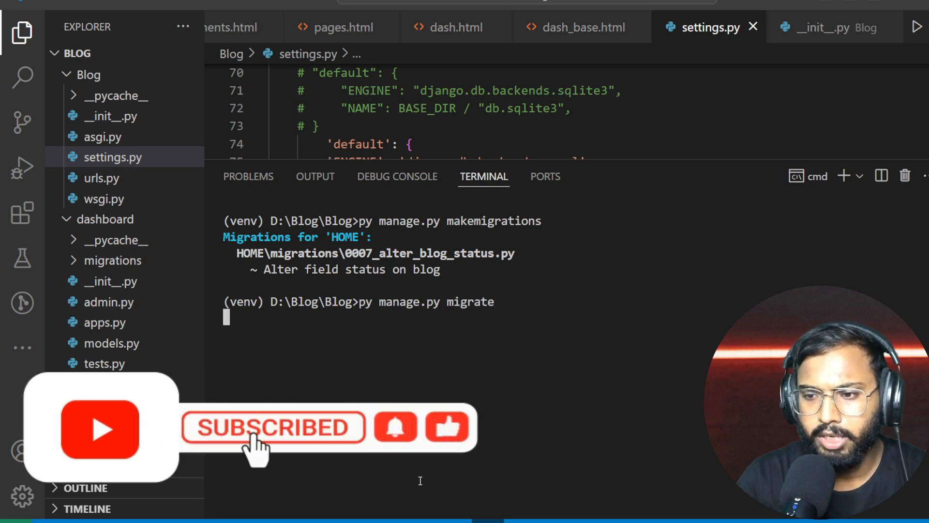
{"action": "key", "text": "Return"}
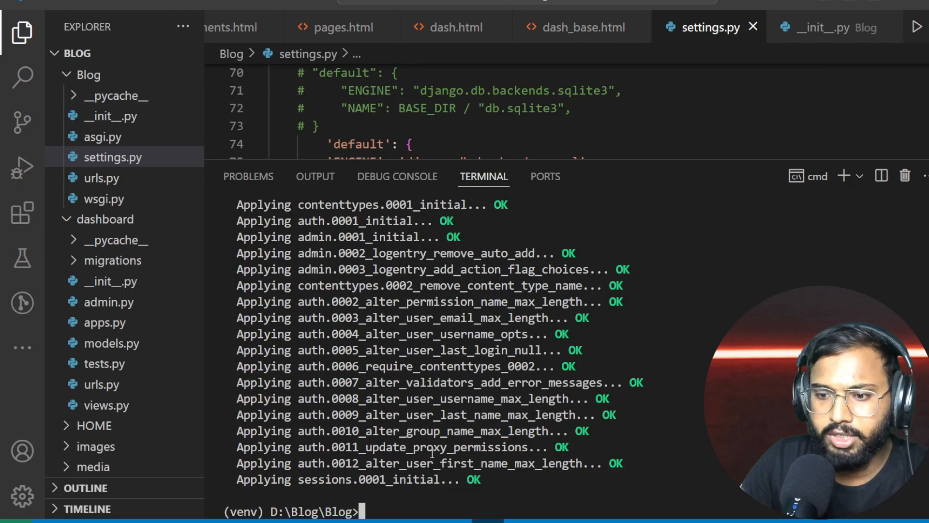
{"action": "type", "text": "py manage.py runser"}
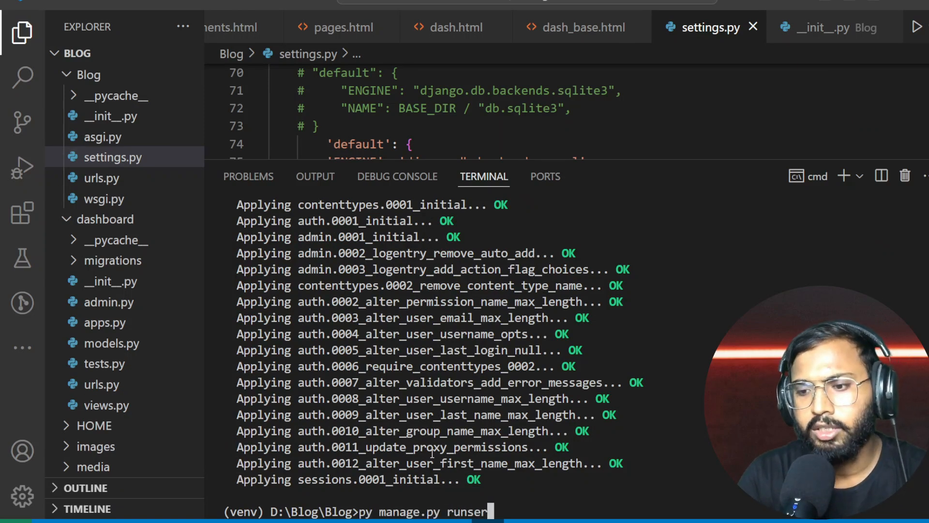
{"action": "key", "text": "Return"}
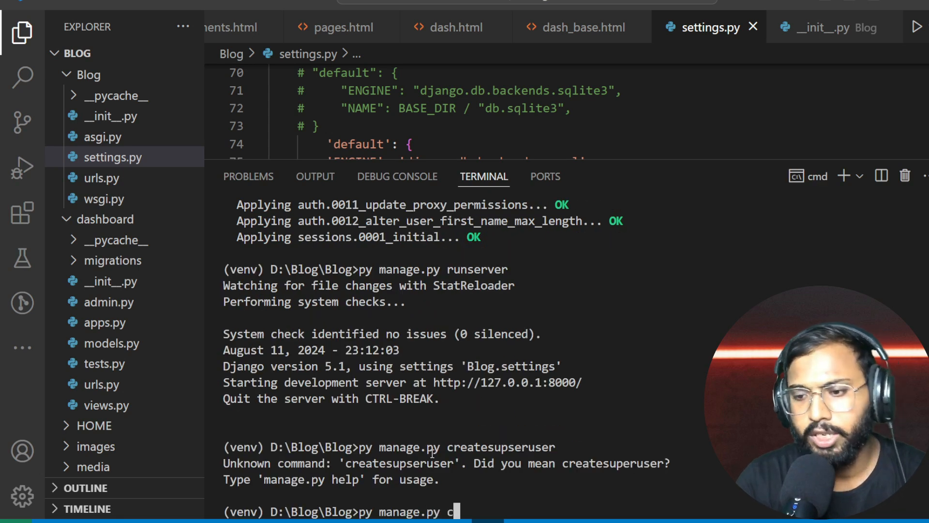
Run createsuperuser and create user 'admin', bypassing the password validation warnings.
{"action": "type", "text": "reatesup"}
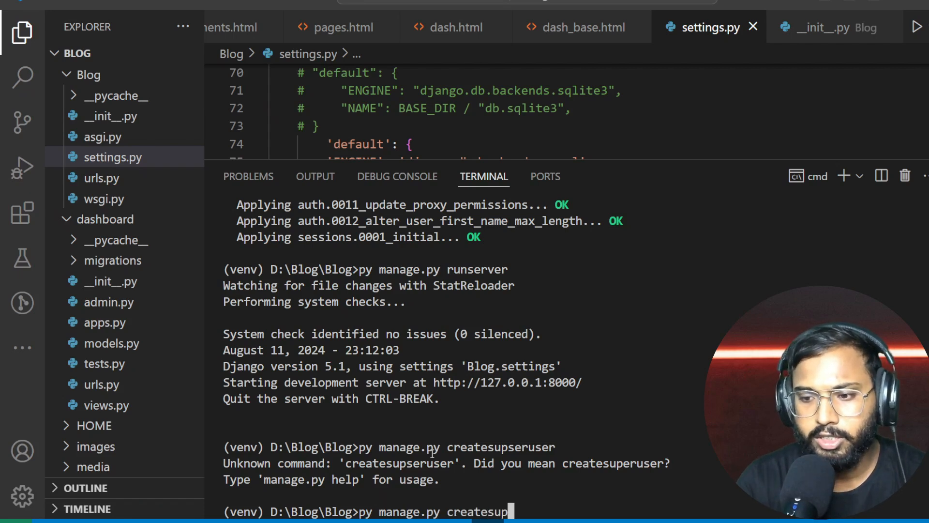
{"action": "type", "text": "eruser"}
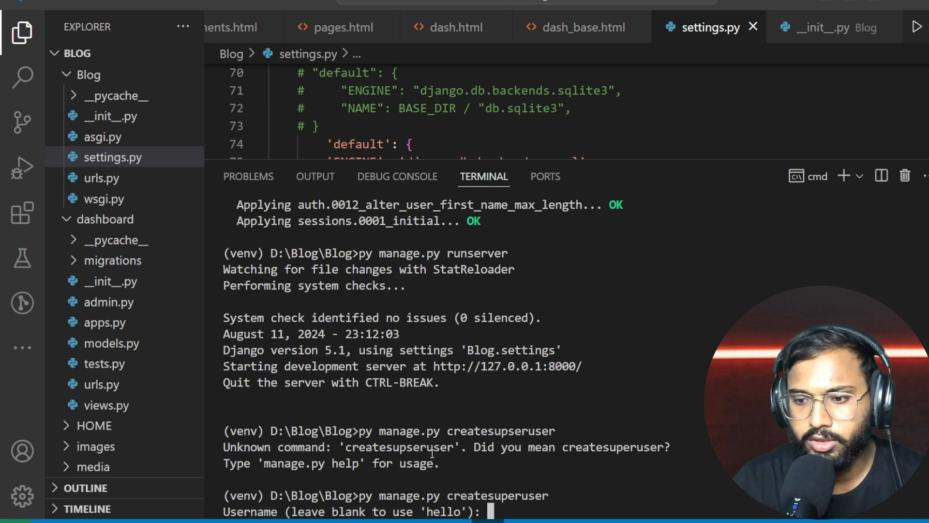
{"action": "type", "text": "admin"}
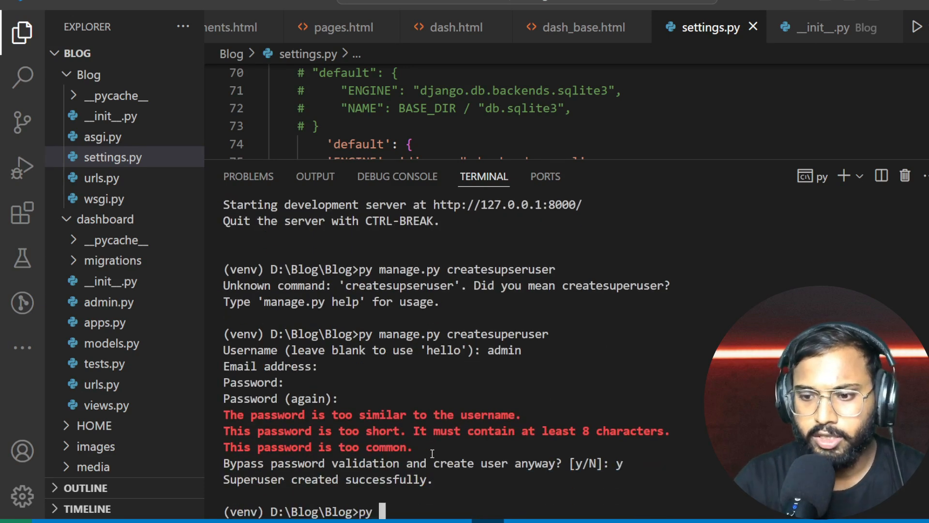
{"action": "type", "text": "manage.p"}
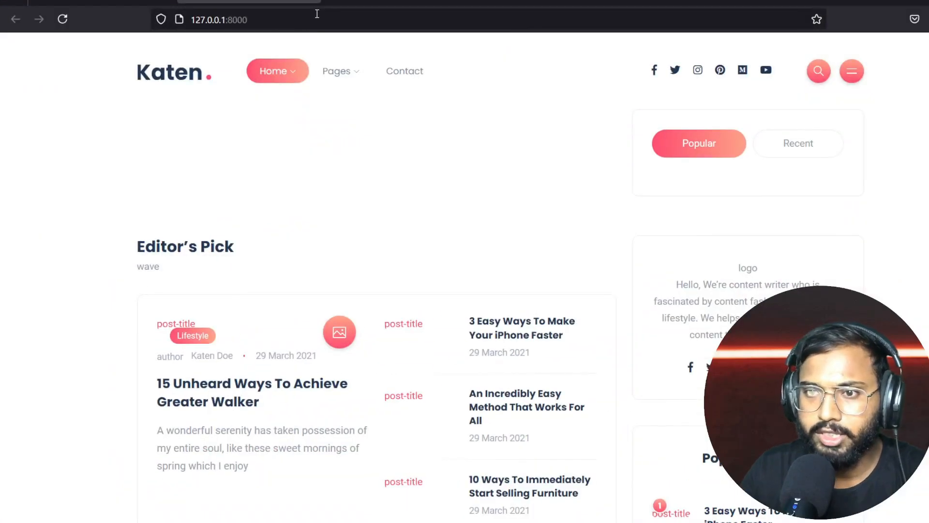
Log into 127.0.0.1:8000/admin as admin and open the empty Blogs list.
{"action": "left_click", "coordinate": [237, 19]}
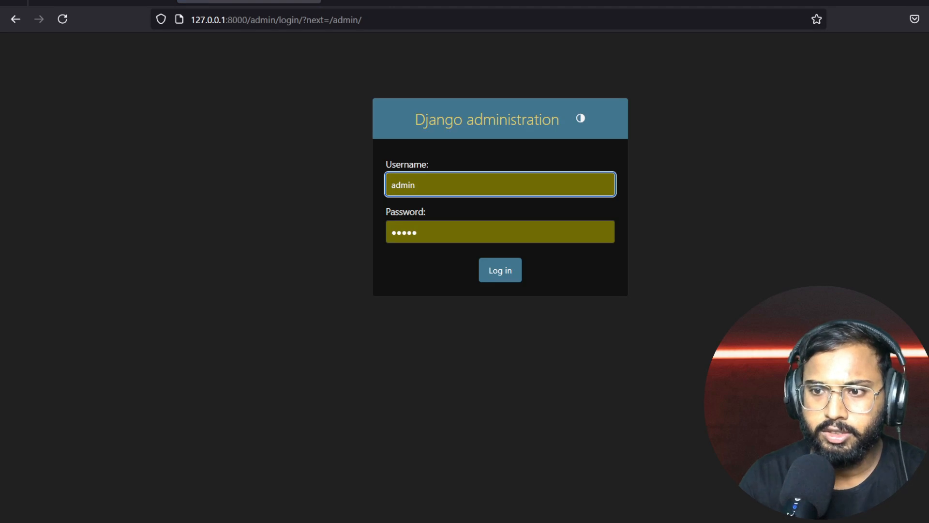
{"action": "left_click", "coordinate": [499, 270]}
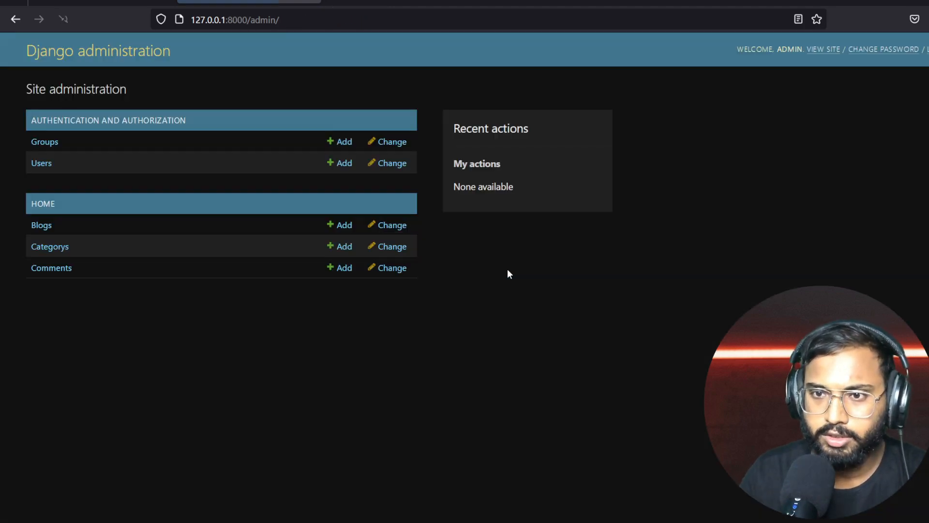
{"action": "left_click", "coordinate": [41, 224]}
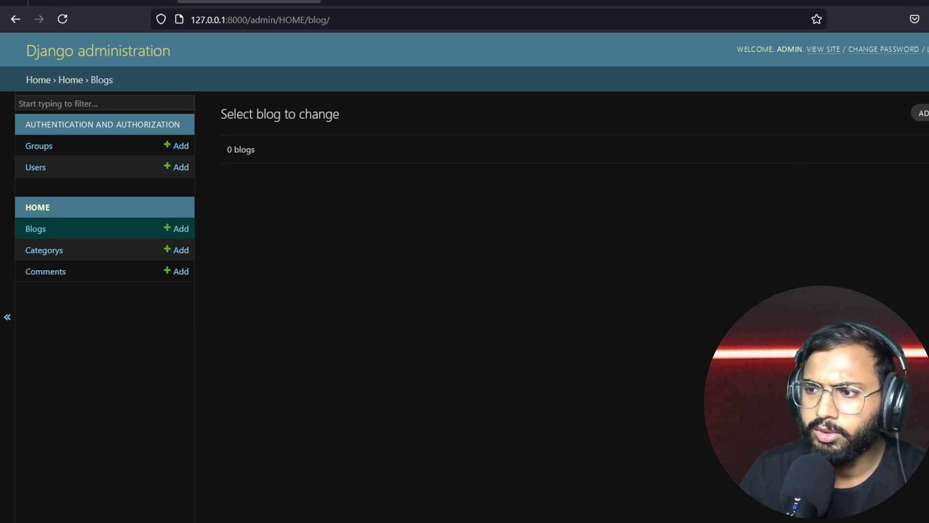
Enter title 'Hello this the testing post' and author Brokly master in the Add blog form.
{"action": "left_click", "coordinate": [180, 228]}
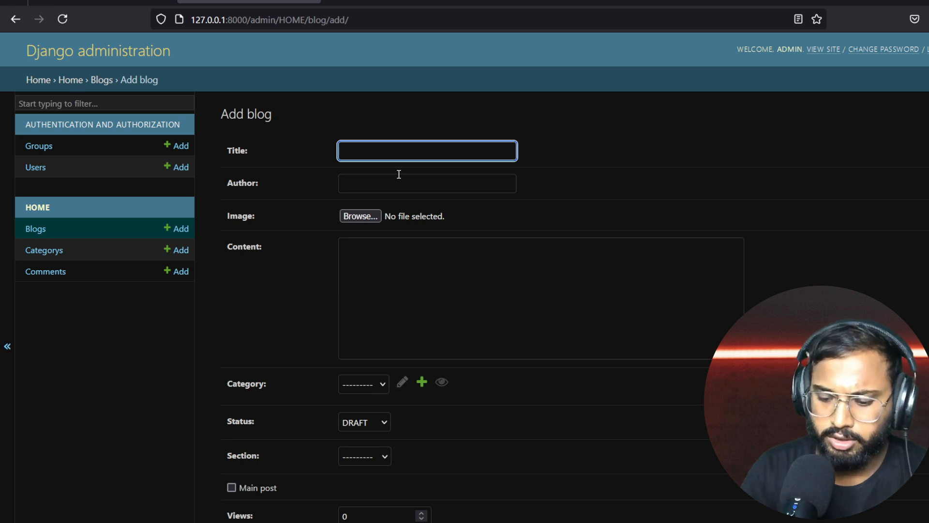
{"action": "type", "text": "Hello th"}
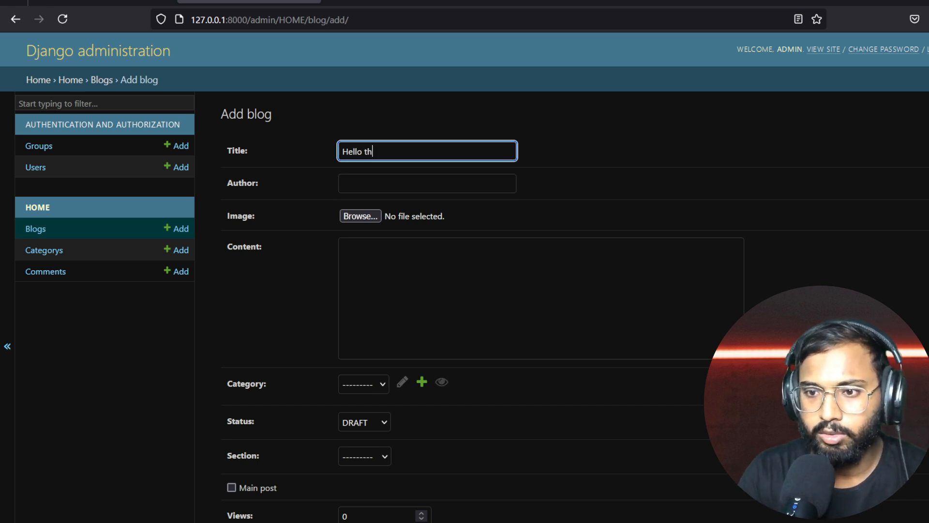
{"action": "type", "text": "is the test"}
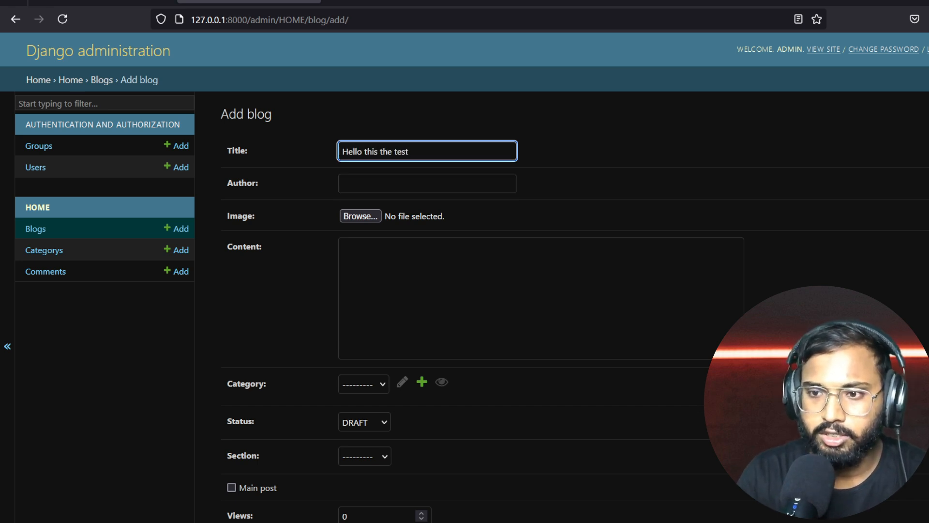
{"action": "type", "text": "ing post"}
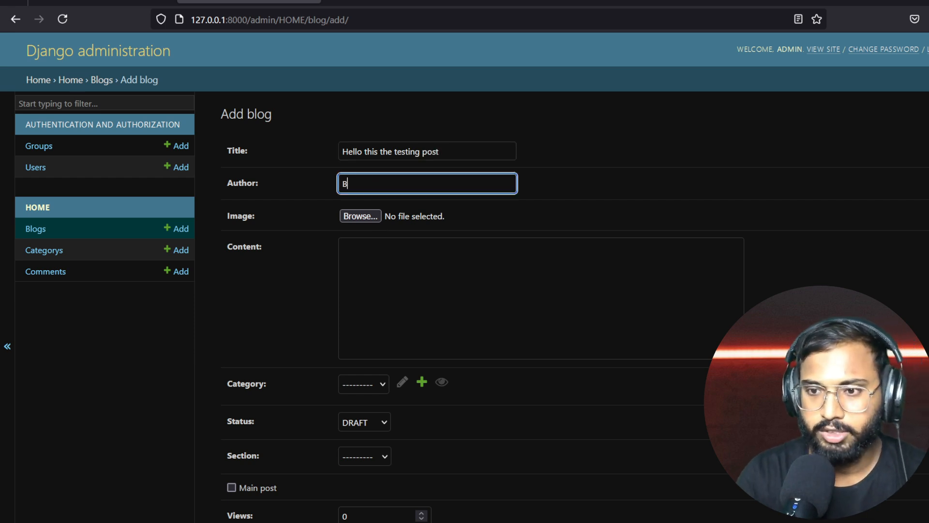
{"action": "type", "text": "rokl"}
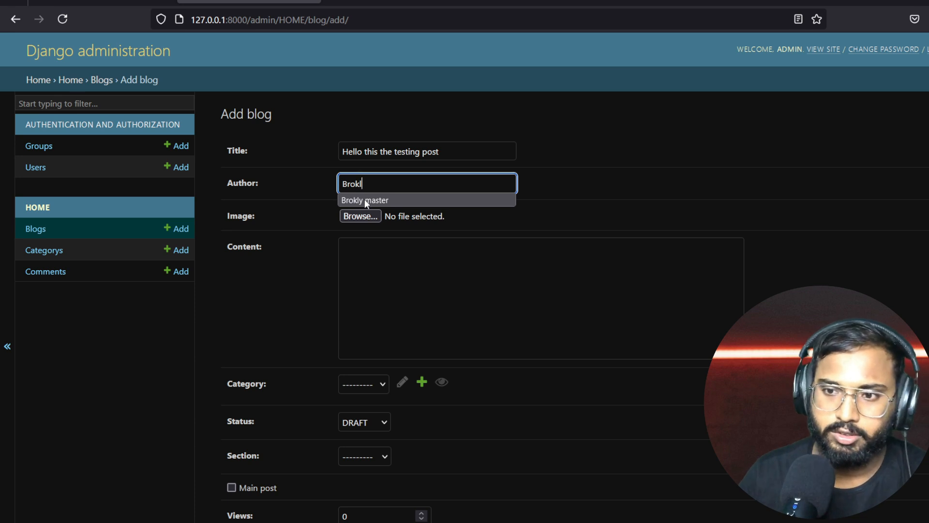
Attach the Green Passive Income thumbnail, add testing content and a brokly master category, then save as published.
{"action": "left_click", "coordinate": [359, 216]}
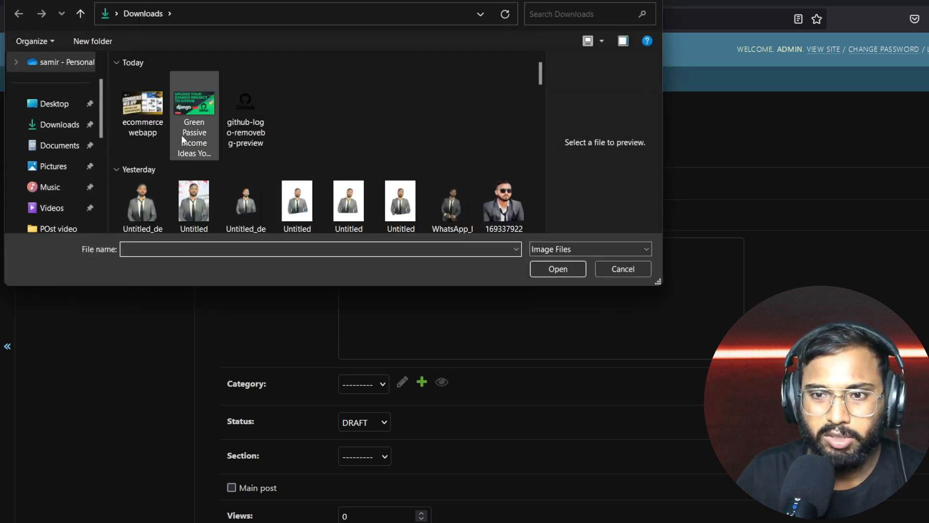
{"action": "left_click", "coordinate": [142, 104]}
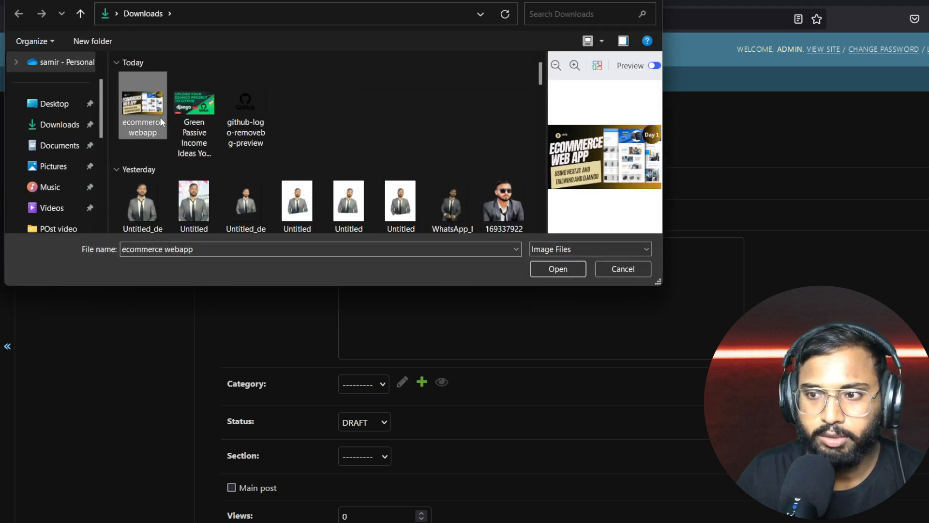
{"action": "left_click", "coordinate": [556, 269]}
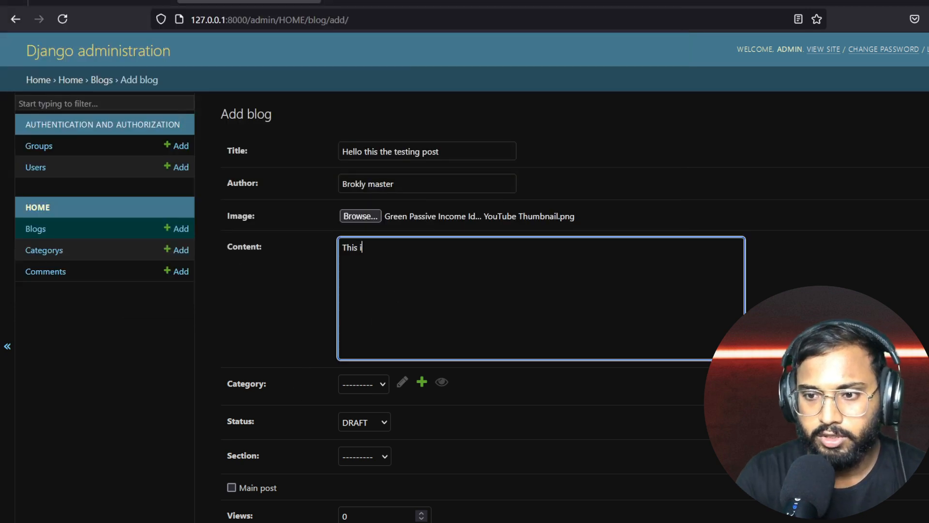
{"action": "type", "text": "s the testing c"}
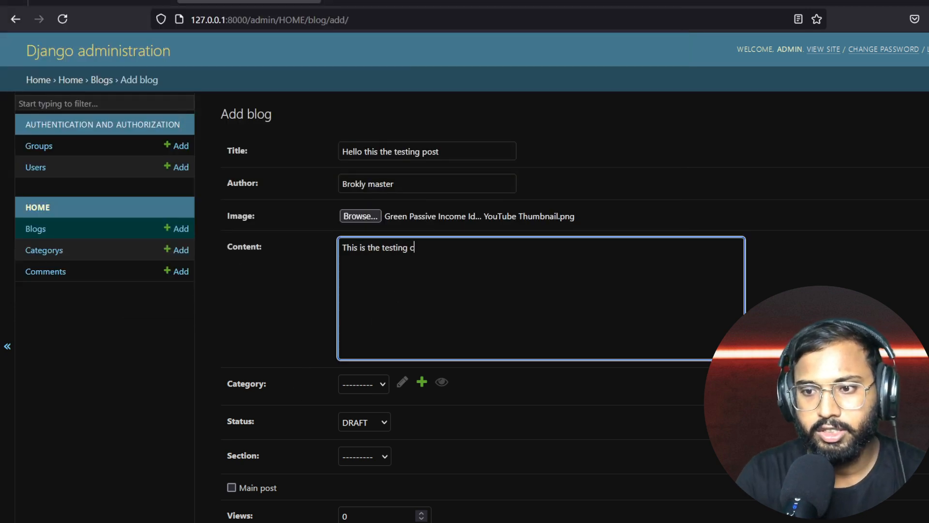
{"action": "left_click", "coordinate": [421, 382]}
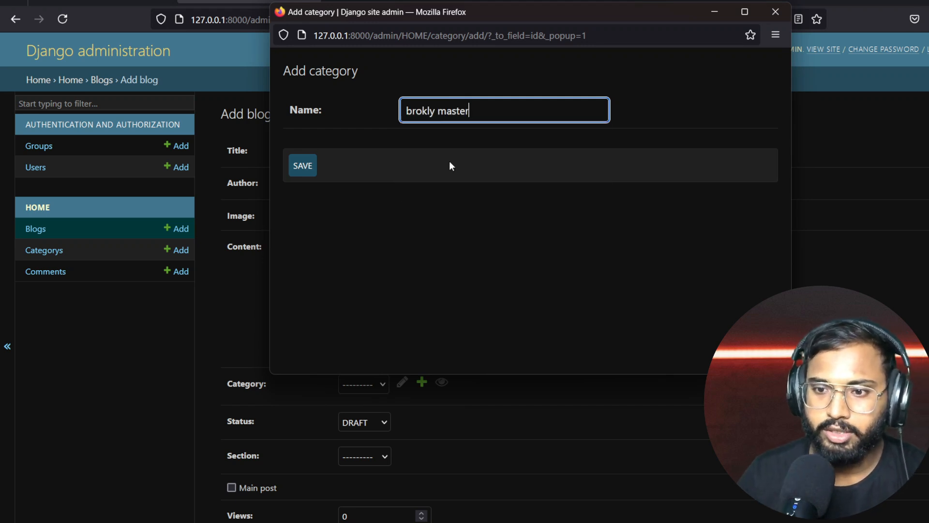
{"action": "left_click", "coordinate": [302, 165]}
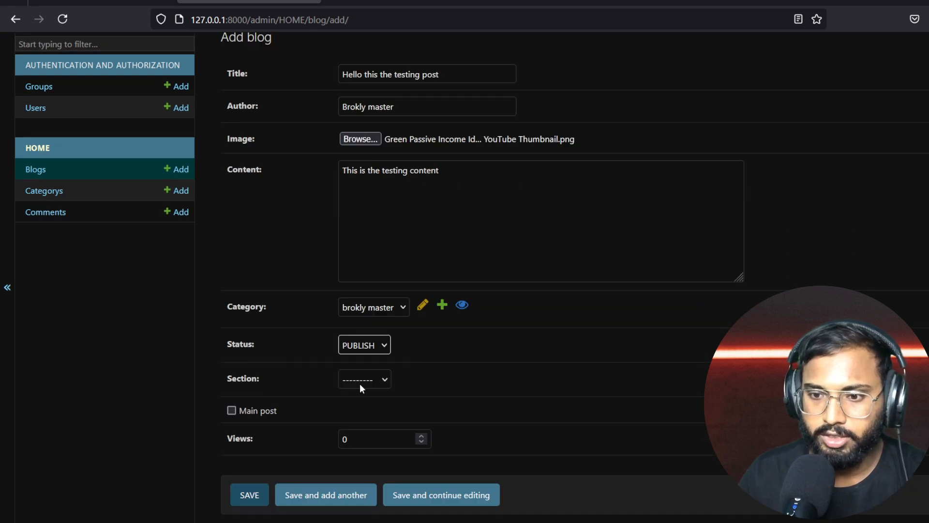
{"action": "left_click", "coordinate": [232, 410]}
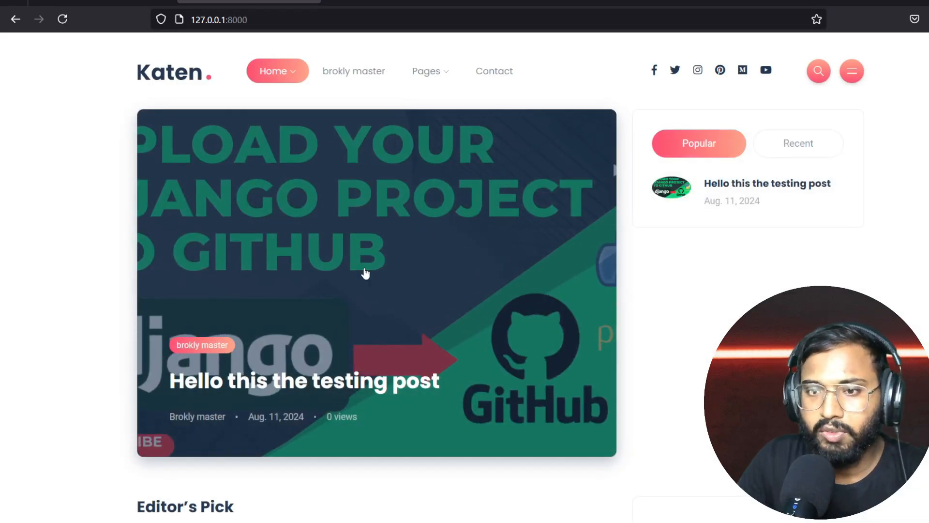
{"action": "mouse_move", "coordinate": [189, 216]}
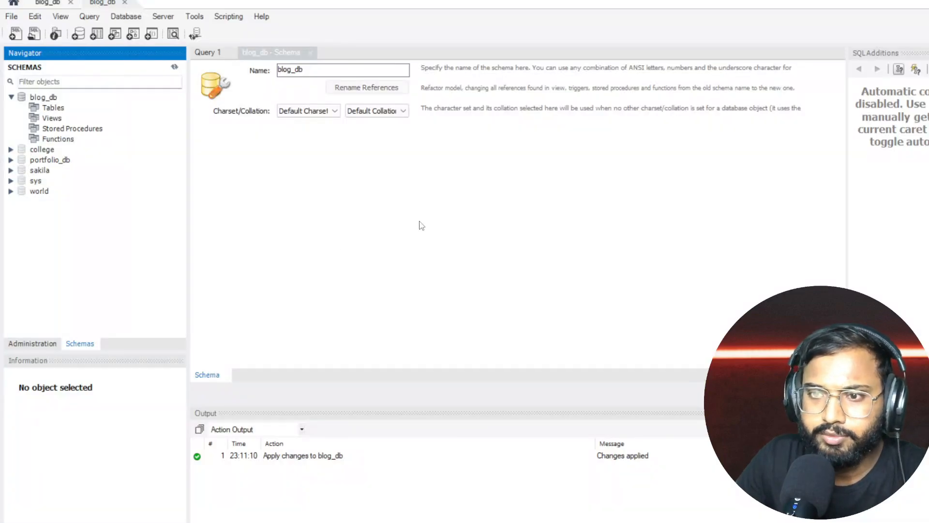
{"action": "mouse_move", "coordinate": [120, 150]}
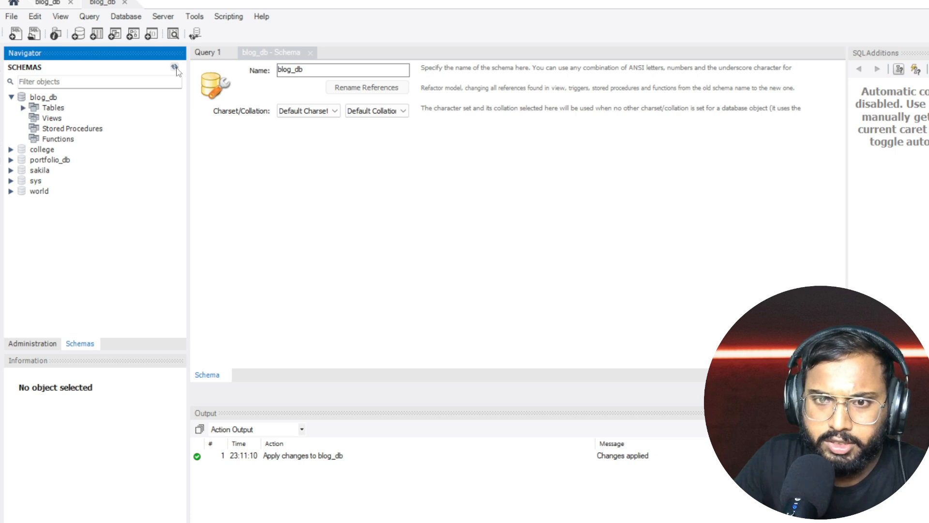
{"action": "mouse_move", "coordinate": [22, 113]}
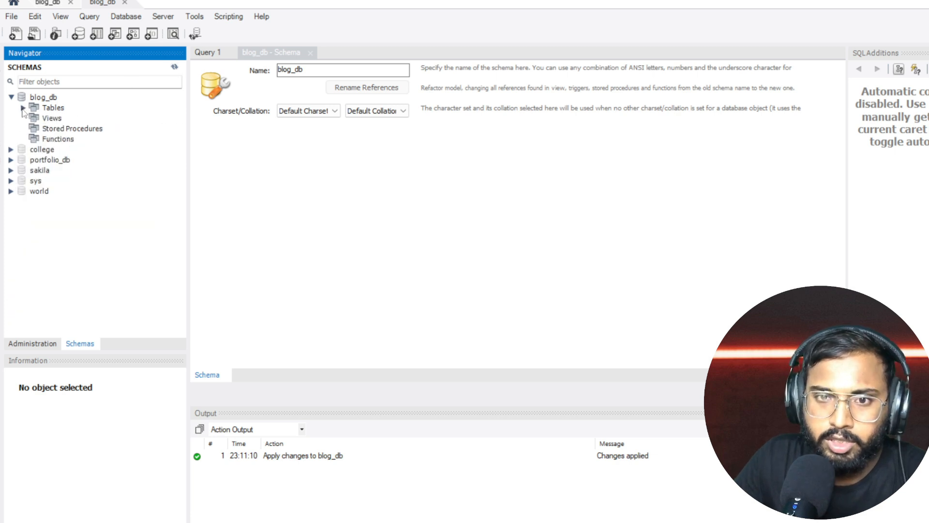
Expand blog_db's tables and the home_blog table, then open an empty Query 1 editor.
{"action": "left_click", "coordinate": [34, 107]}
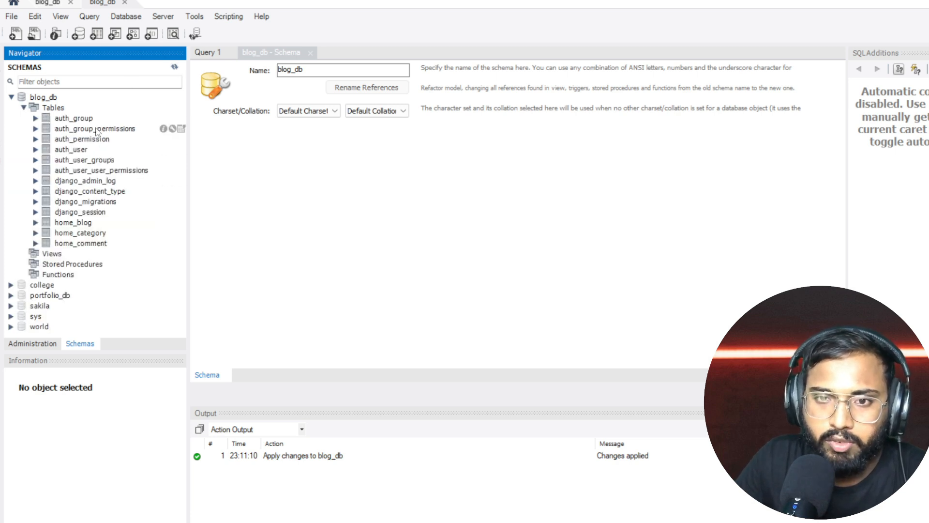
{"action": "mouse_move", "coordinate": [82, 222]}
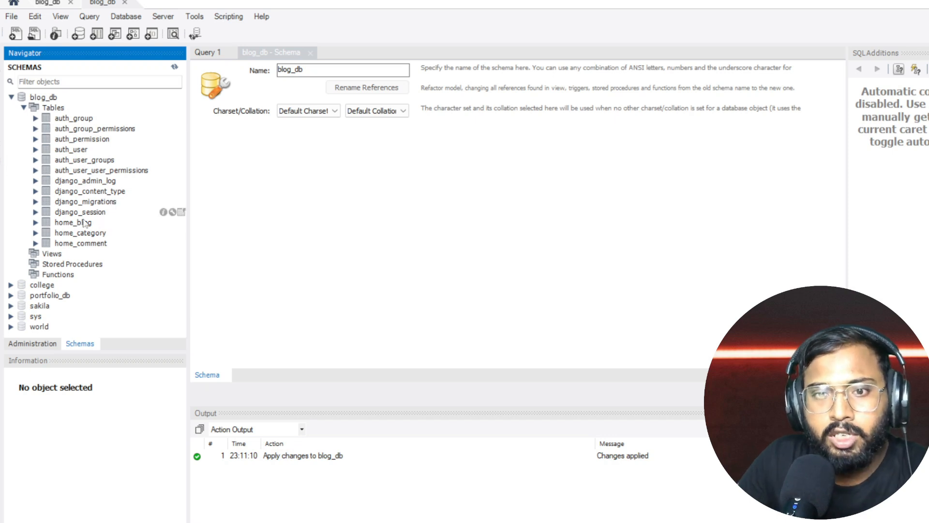
{"action": "left_click", "coordinate": [35, 222]}
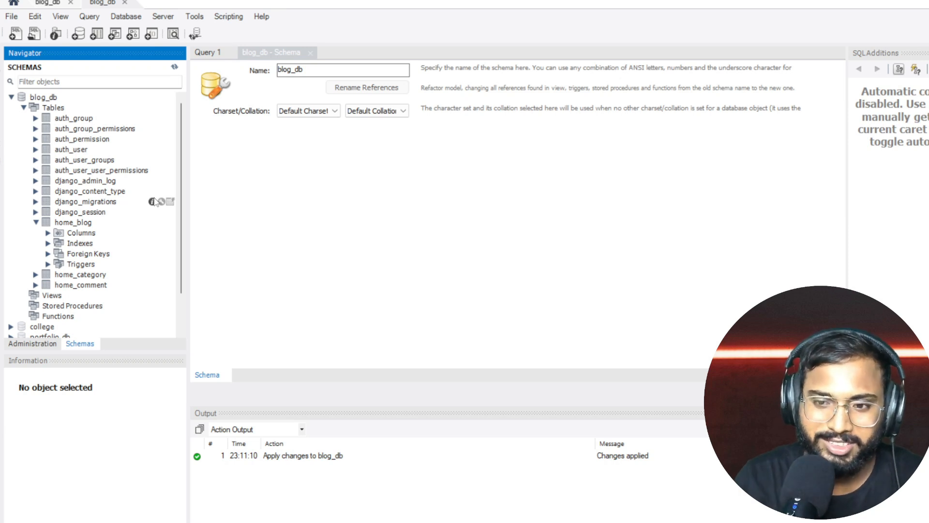
{"action": "left_click", "coordinate": [207, 52]}
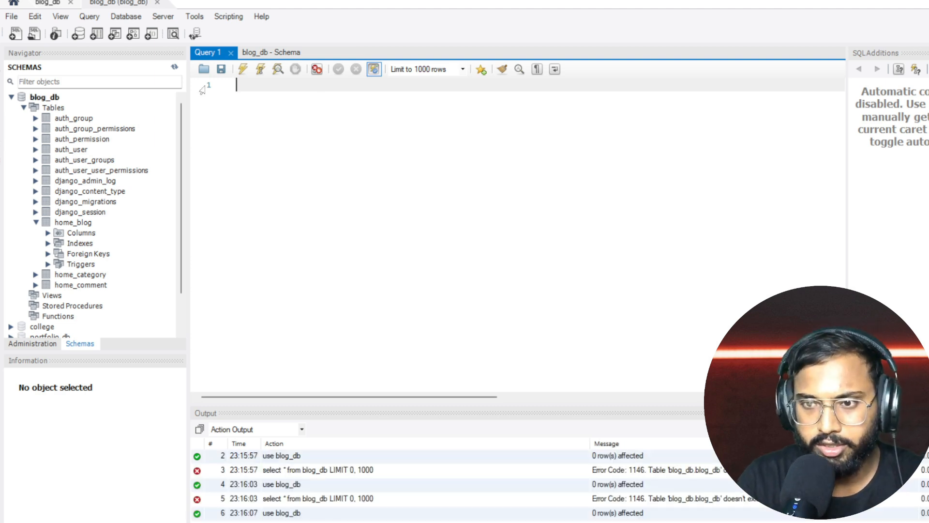
Run 'use blog_db; select * from home_blog;' and inspect the returned post's content value.
{"action": "type", "text": "use"}
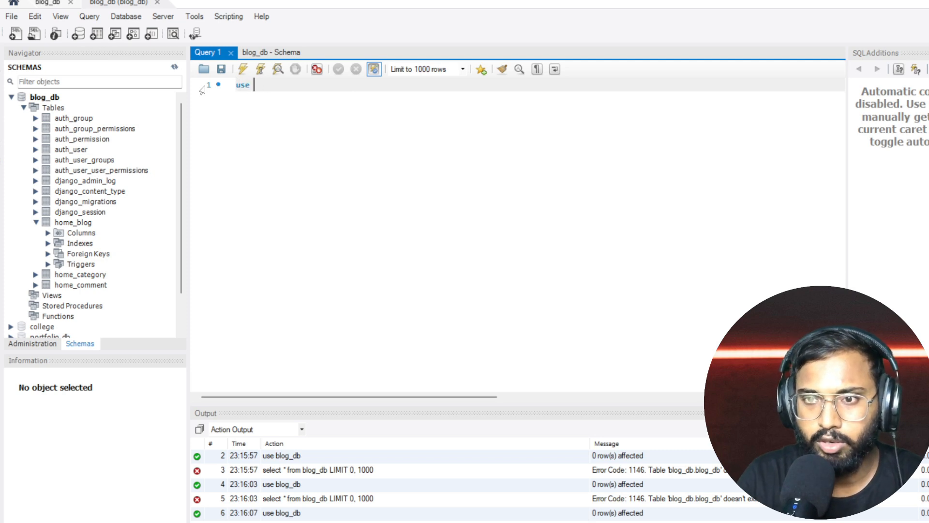
{"action": "type", "text": "blog_db;"}
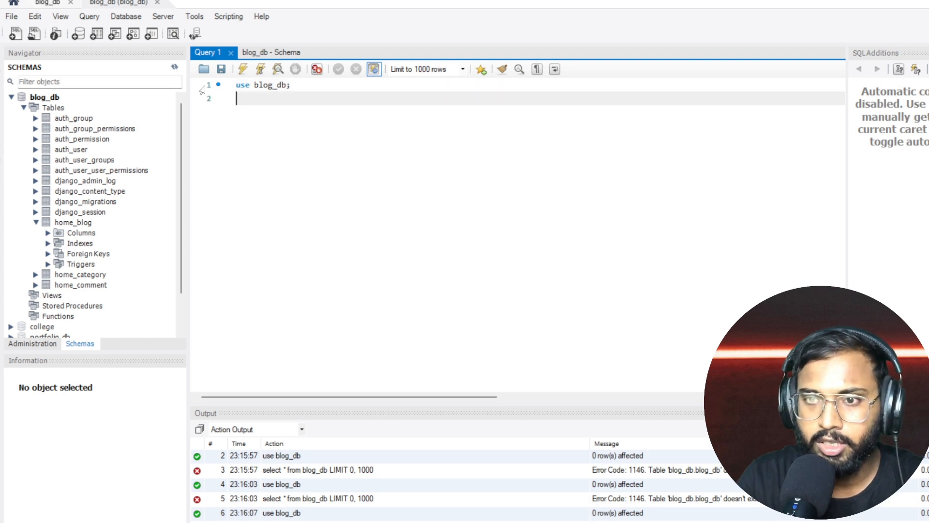
{"action": "type", "text": "select"}
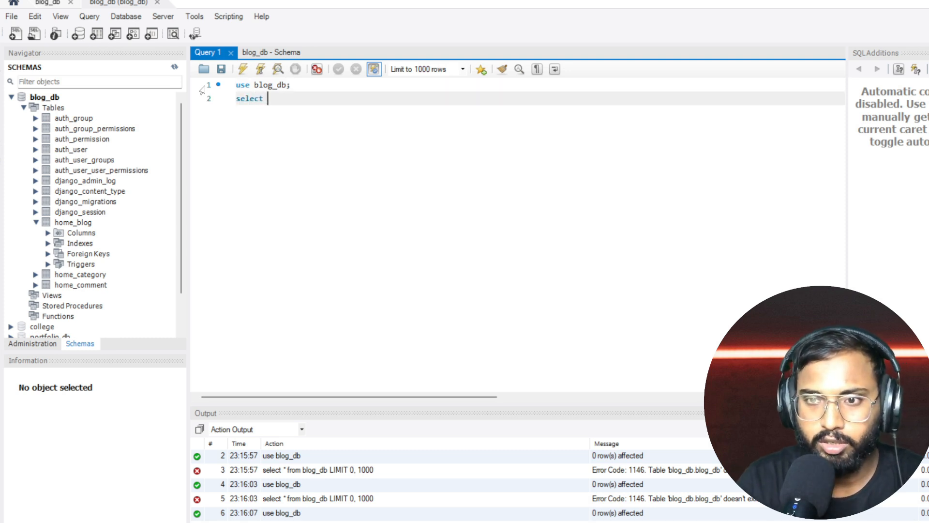
{"action": "type", "text": "* fr"}
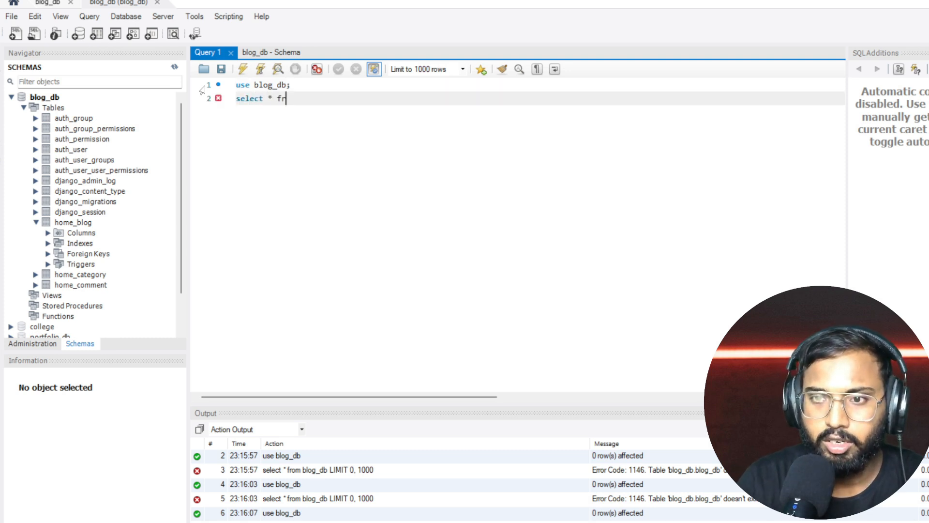
{"action": "type", "text": "om hom"}
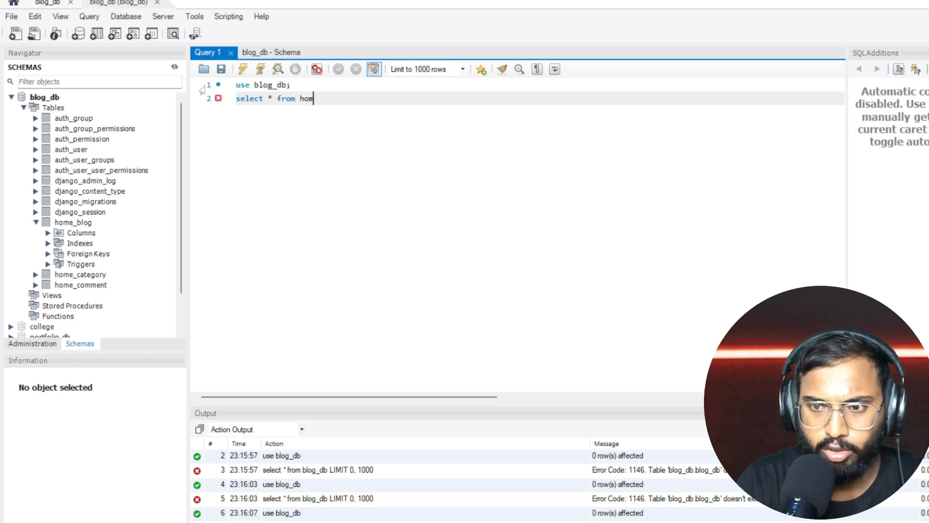
{"action": "type", "text": "e_blog"}
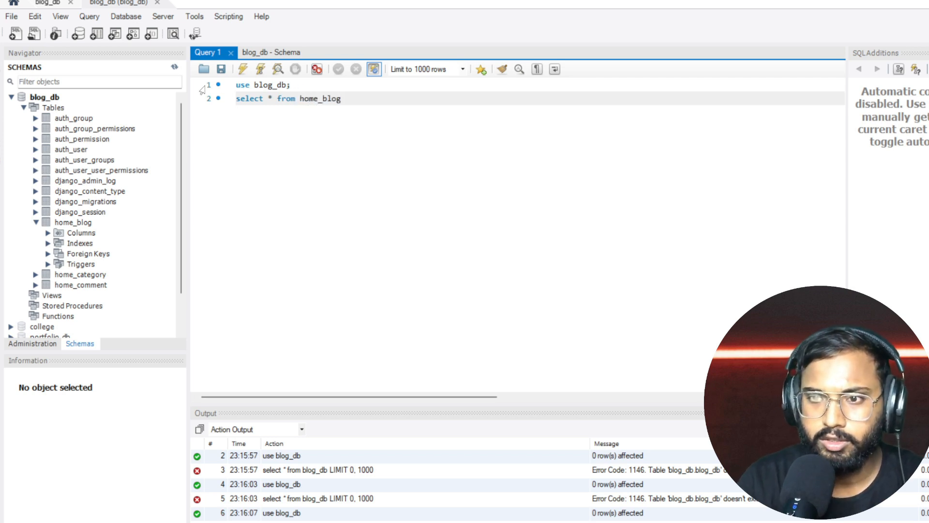
{"action": "type", "text": ";"}
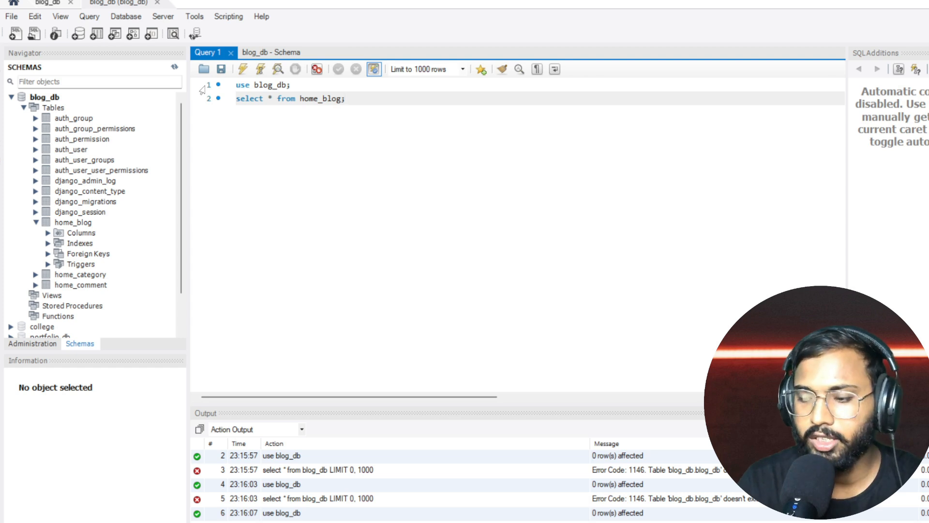
{"action": "left_click", "coordinate": [241, 70]}
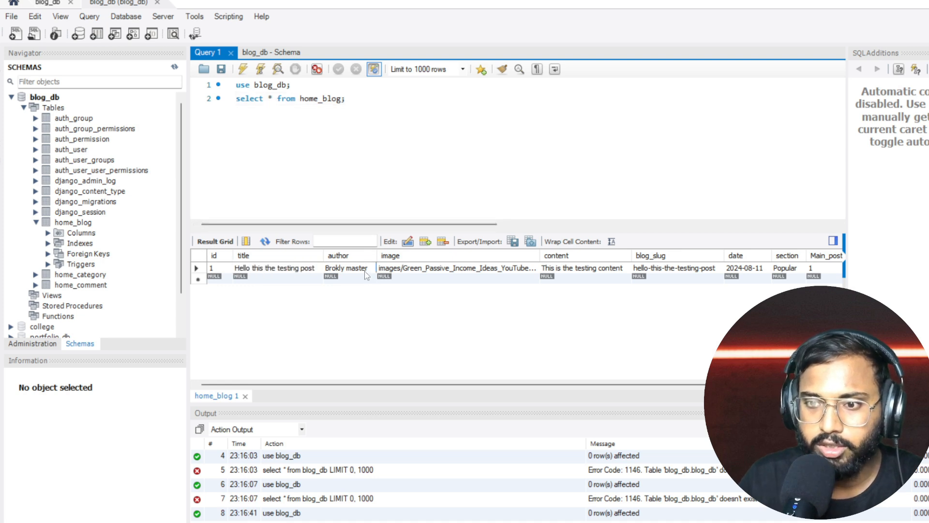
{"action": "left_click", "coordinate": [583, 267]}
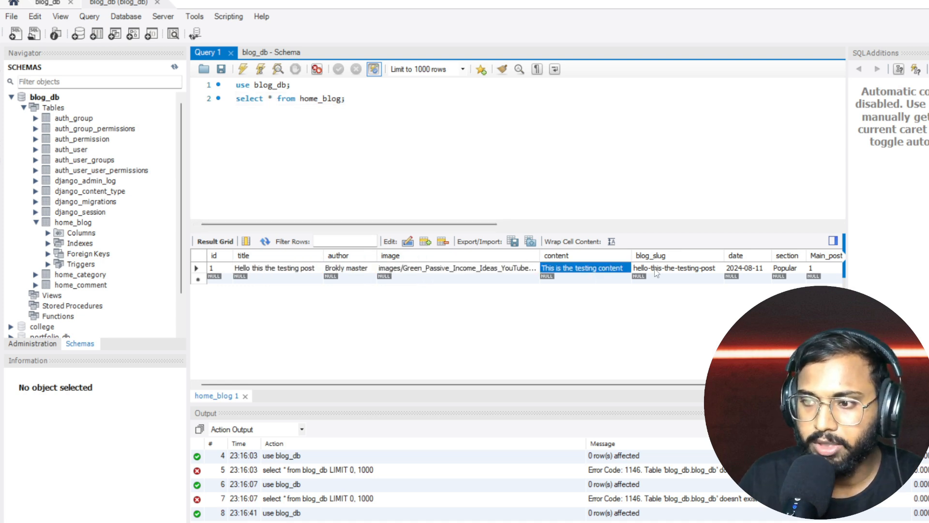